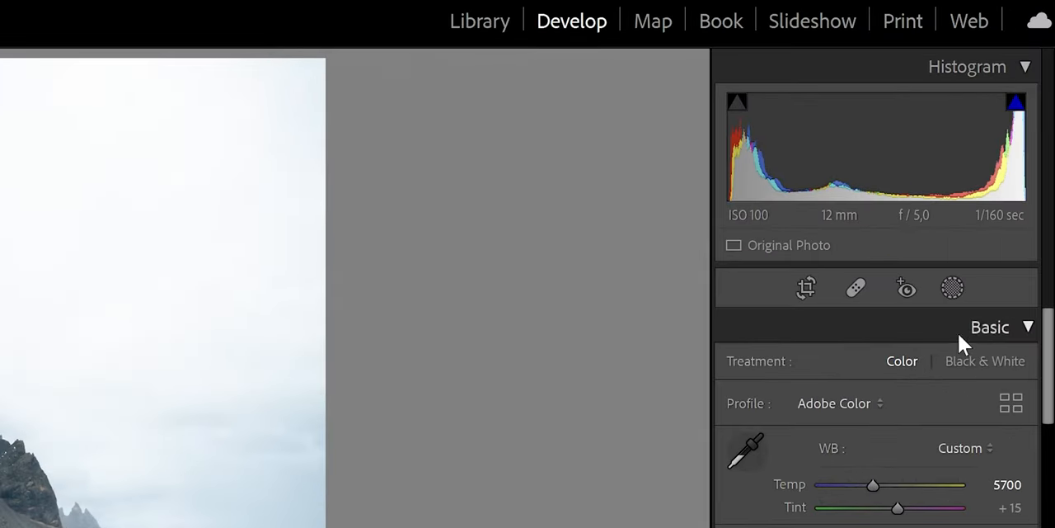
# - Create a new Select Sky mask covering the sky above the mountains and beach
pyautogui.click(952, 286)
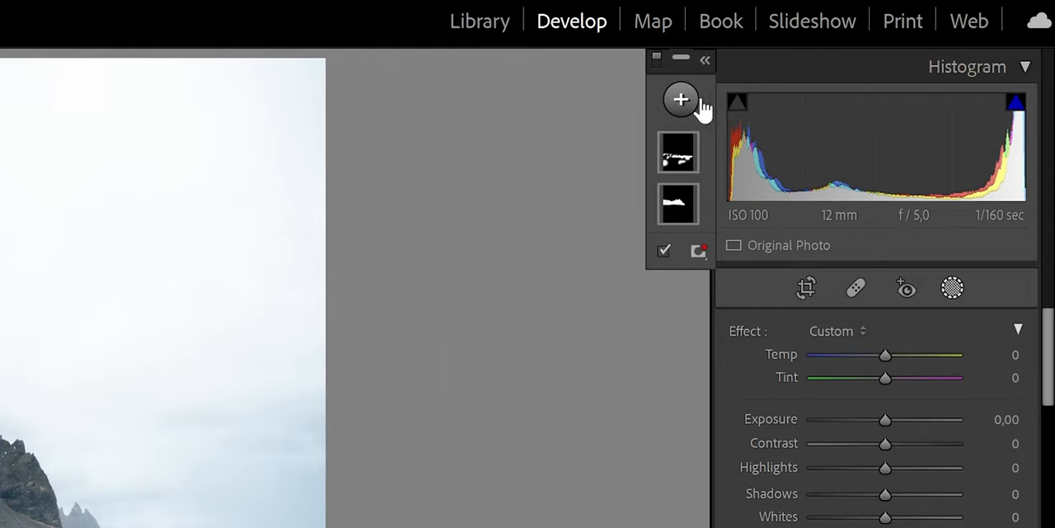
pyautogui.click(680, 99)
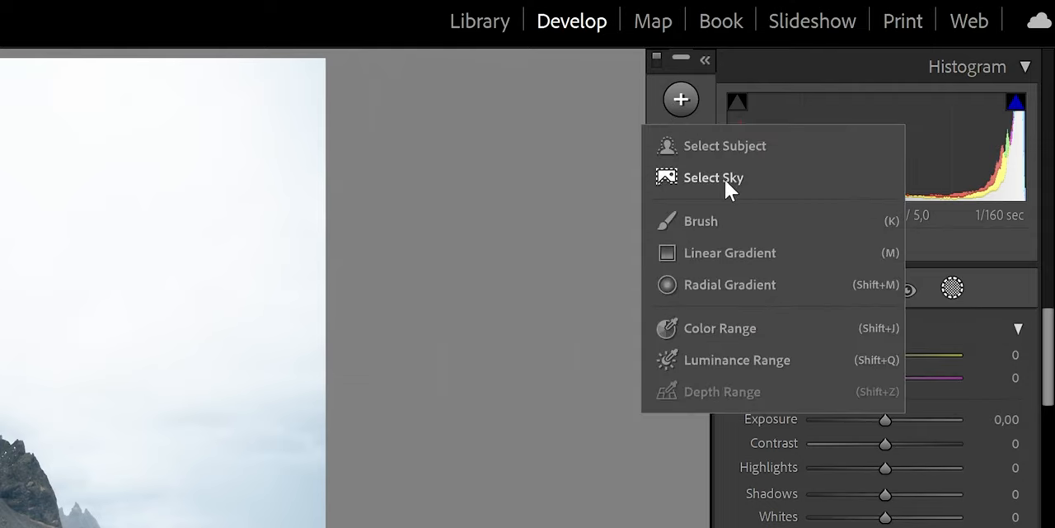
pyautogui.click(713, 177)
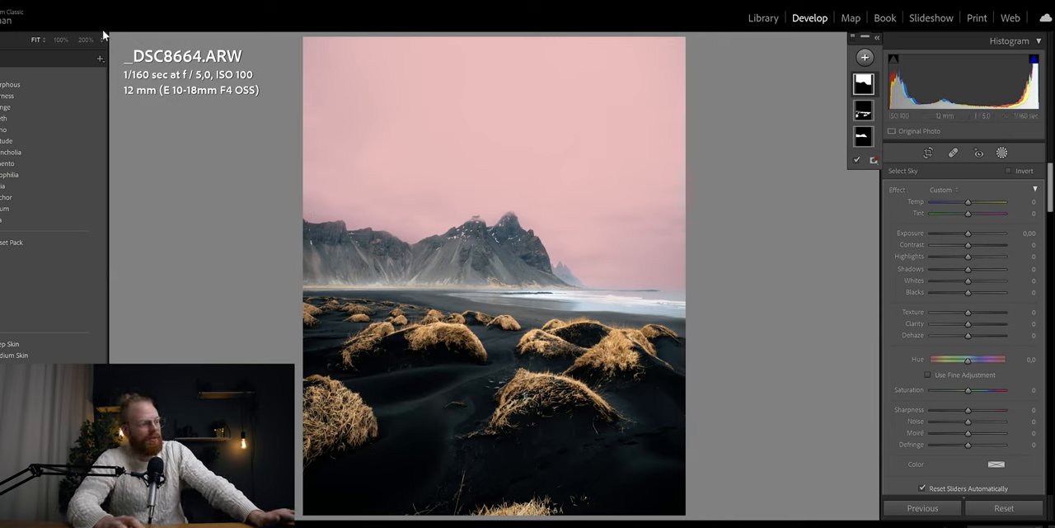
# - Zoom to 200% and brush-subtract the misty left and right peaks from the sky mask
pyautogui.click(85, 39)
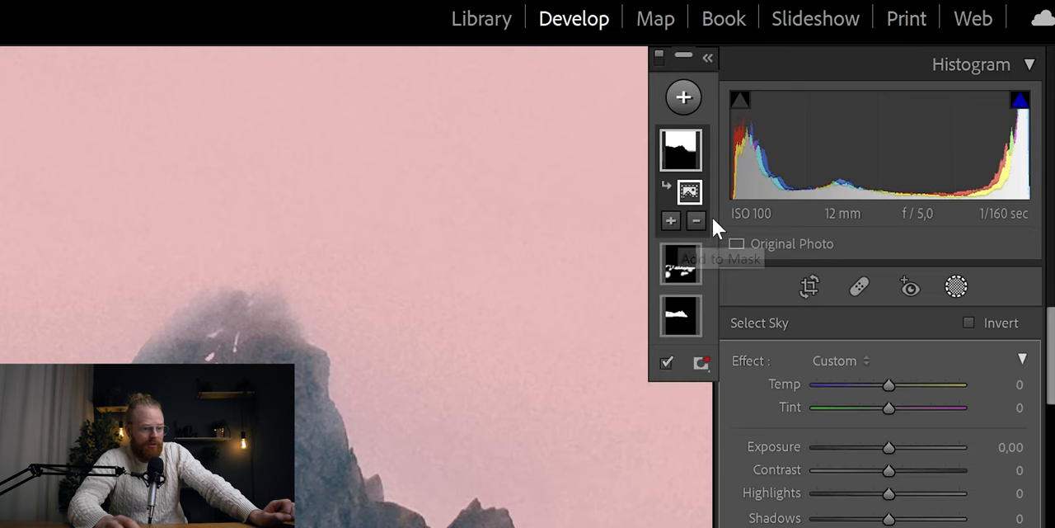
pyautogui.click(696, 220)
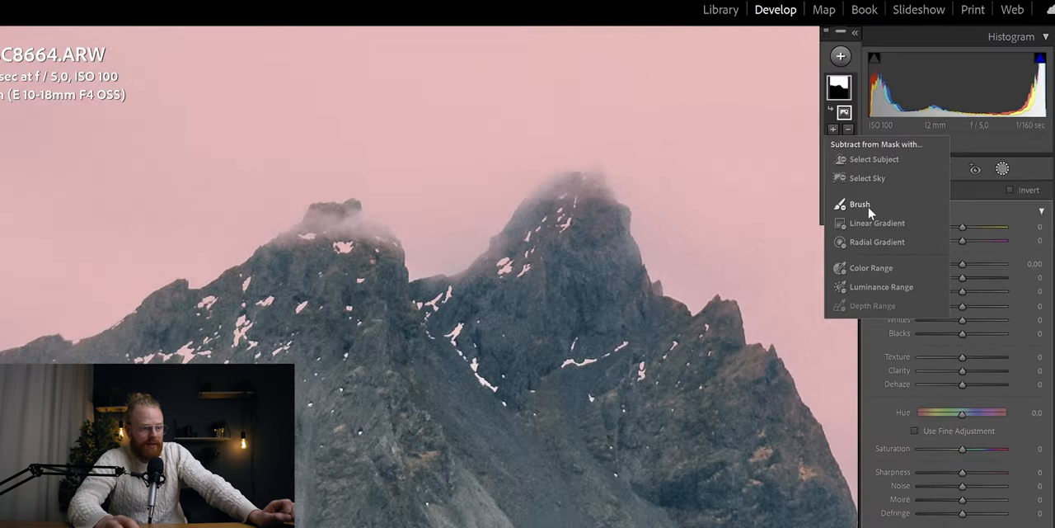
pyautogui.click(860, 204)
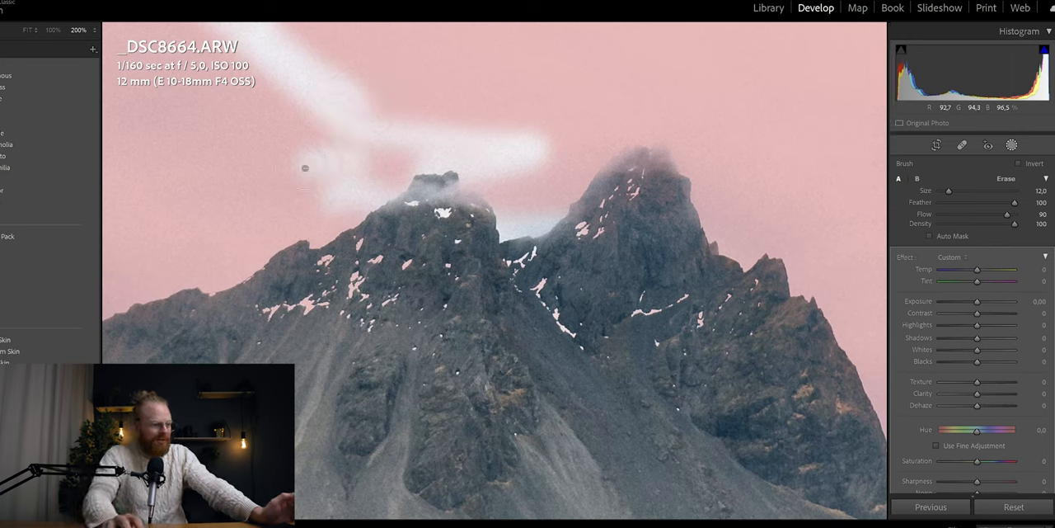
pyautogui.moveTo(305, 169); pyautogui.dragTo(435, 223)
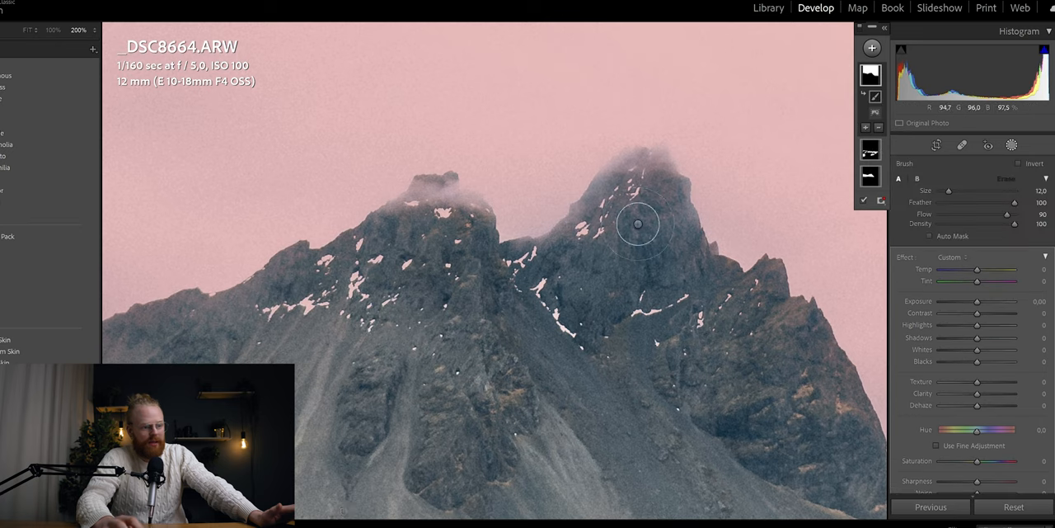
pyautogui.moveTo(639, 224); pyautogui.dragTo(482, 324)
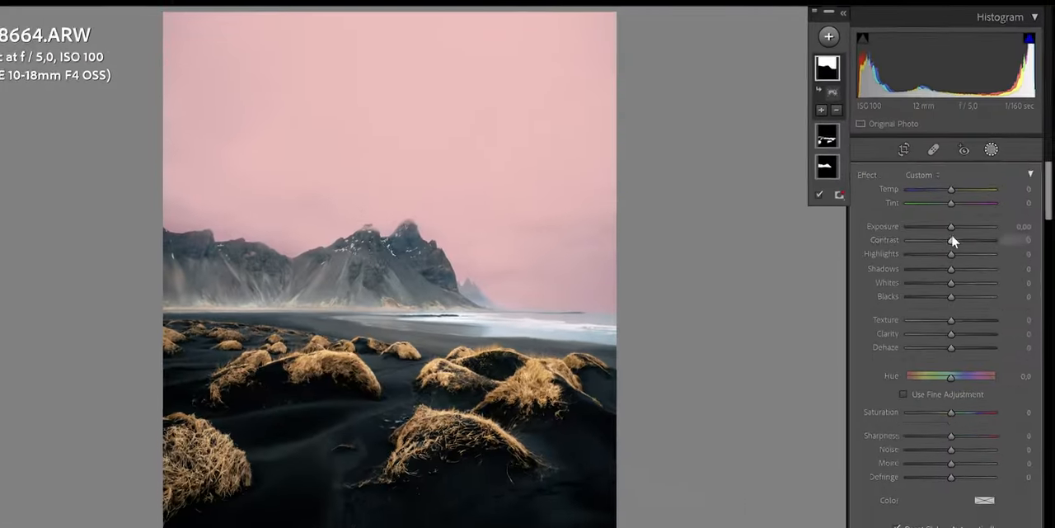
# - Preview sky exposure, then set the sky mask to Dehaze 59, Clarity 33, Exposure -0.52
pyautogui.moveTo(950, 227); pyautogui.dragTo(915, 239)
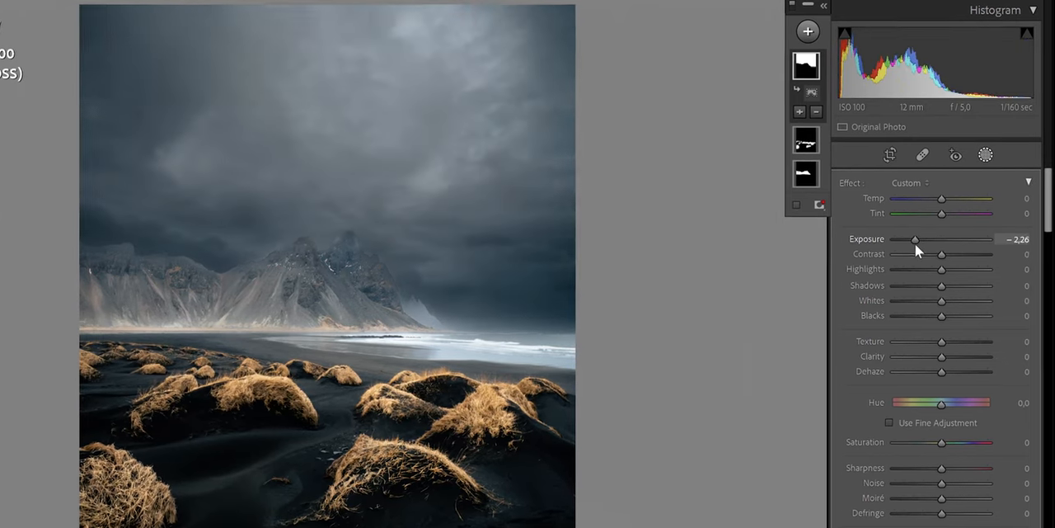
pyautogui.moveTo(914, 240); pyautogui.dragTo(927, 240)
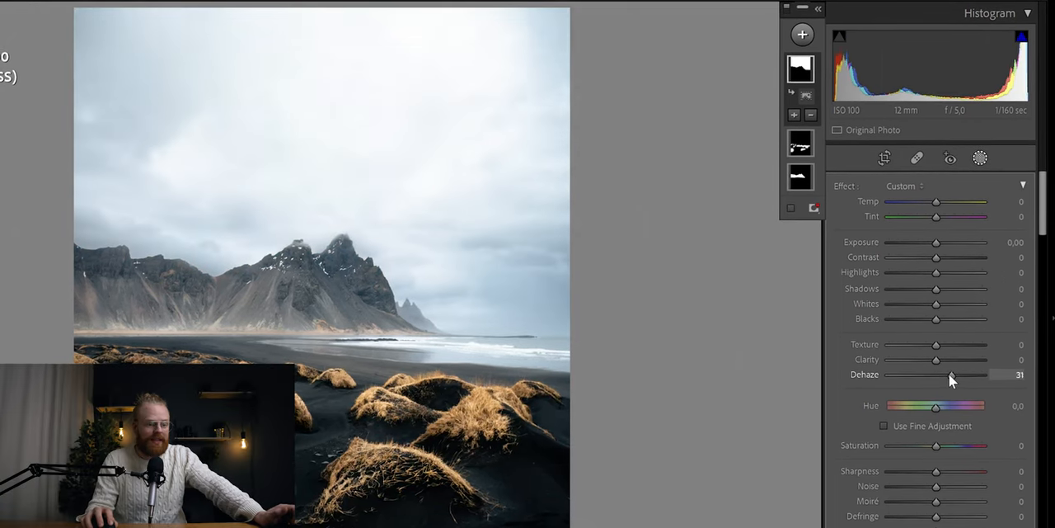
pyautogui.moveTo(936, 374); pyautogui.dragTo(963, 373)
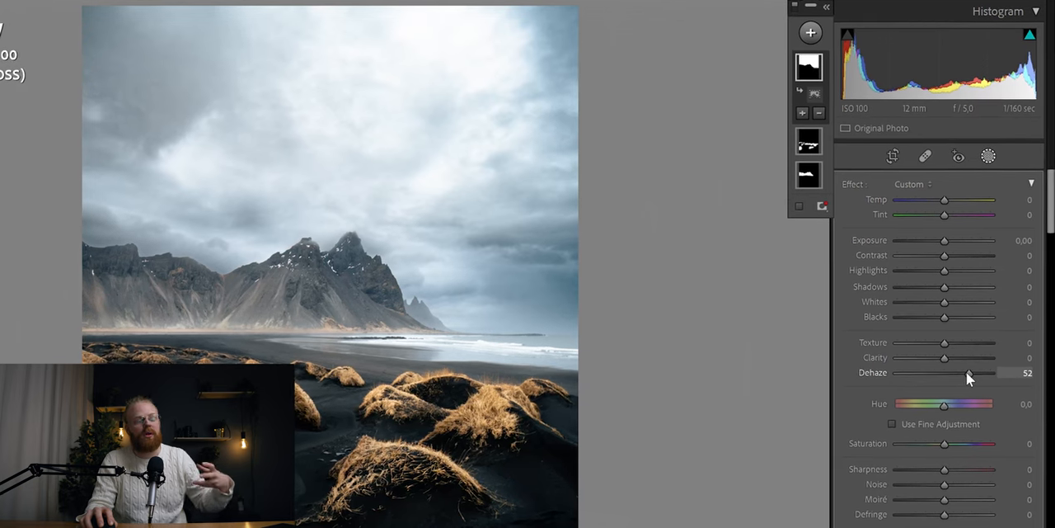
pyautogui.moveTo(967, 371); pyautogui.dragTo(975, 371)
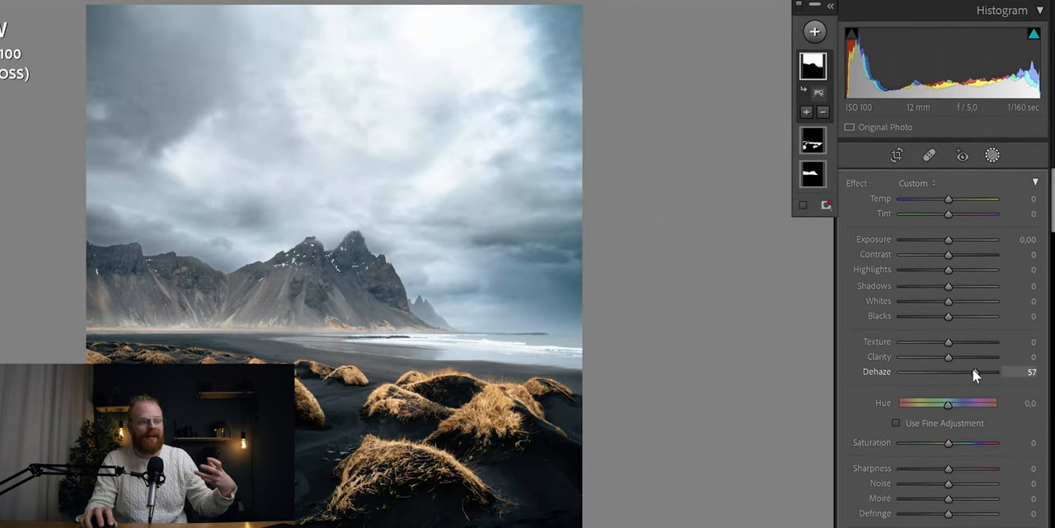
pyautogui.moveTo(975, 371); pyautogui.dragTo(977, 370)
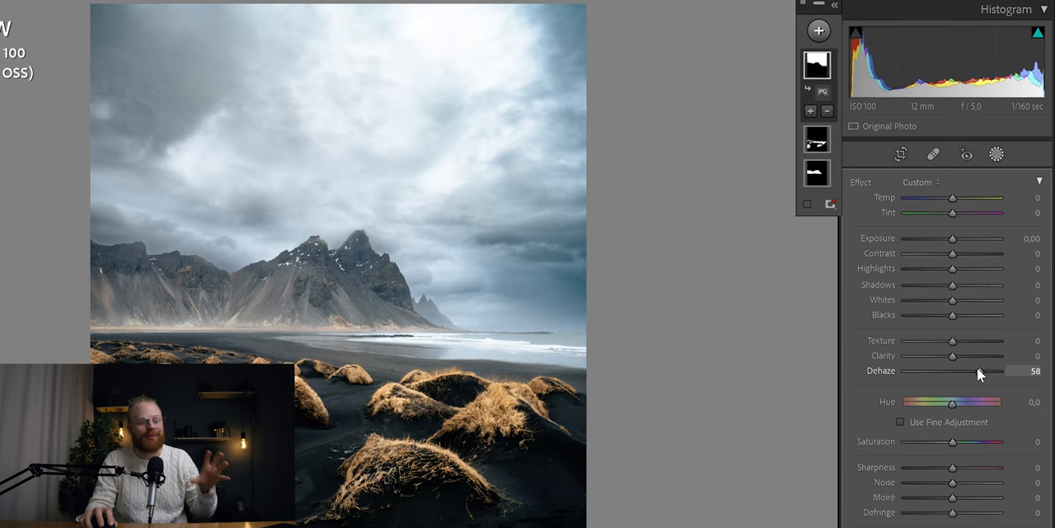
pyautogui.moveTo(952, 356); pyautogui.dragTo(977, 355)
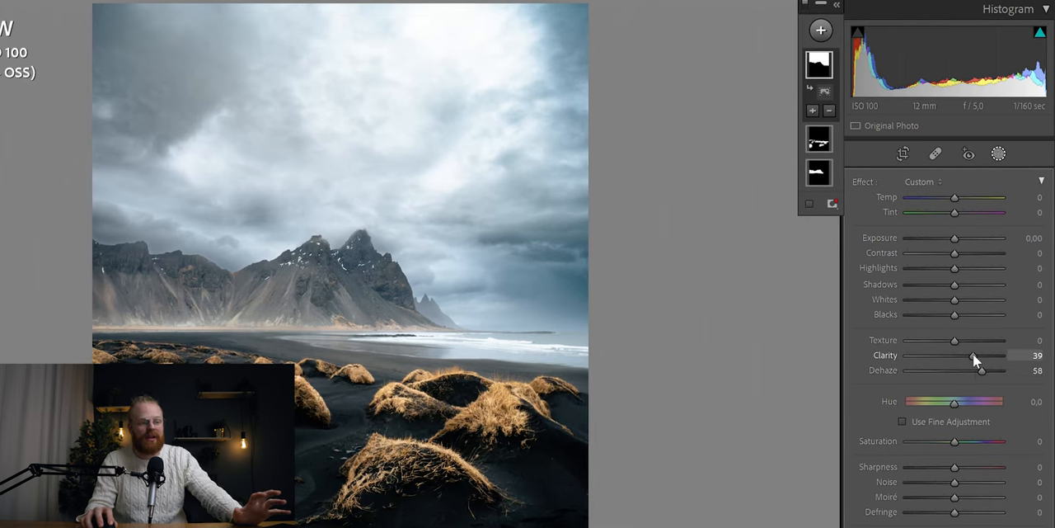
pyautogui.moveTo(976, 355); pyautogui.dragTo(969, 354)
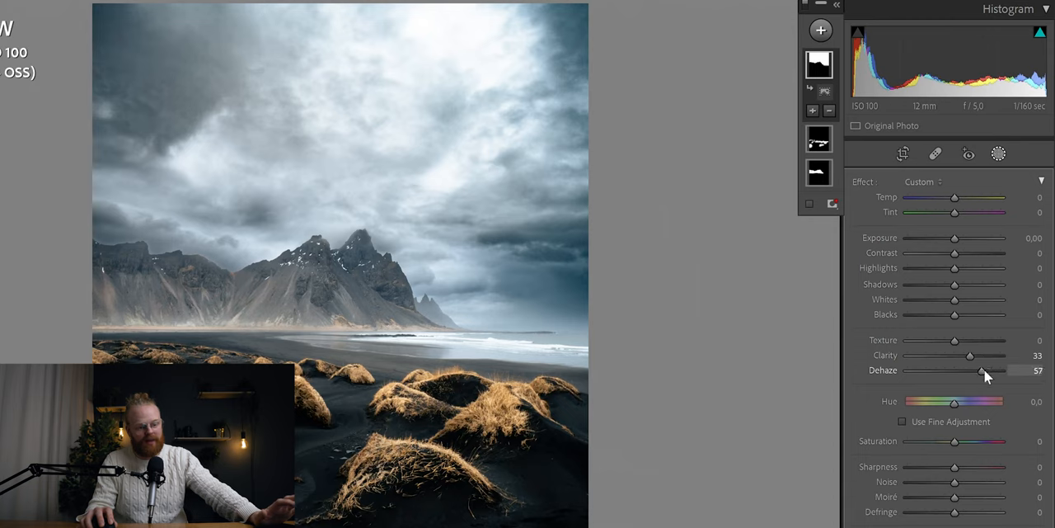
pyautogui.moveTo(954, 238); pyautogui.dragTo(948, 238)
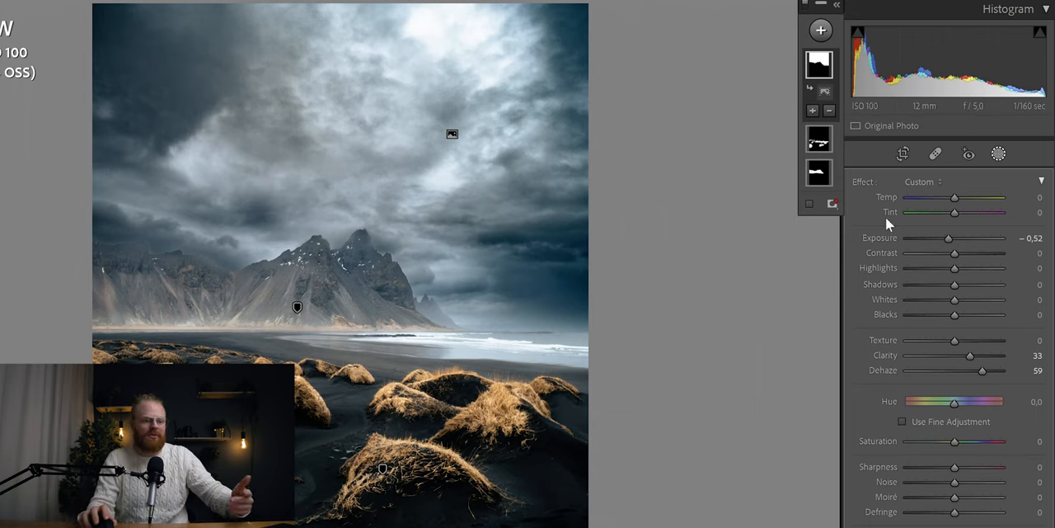
pyautogui.moveTo(967, 252)
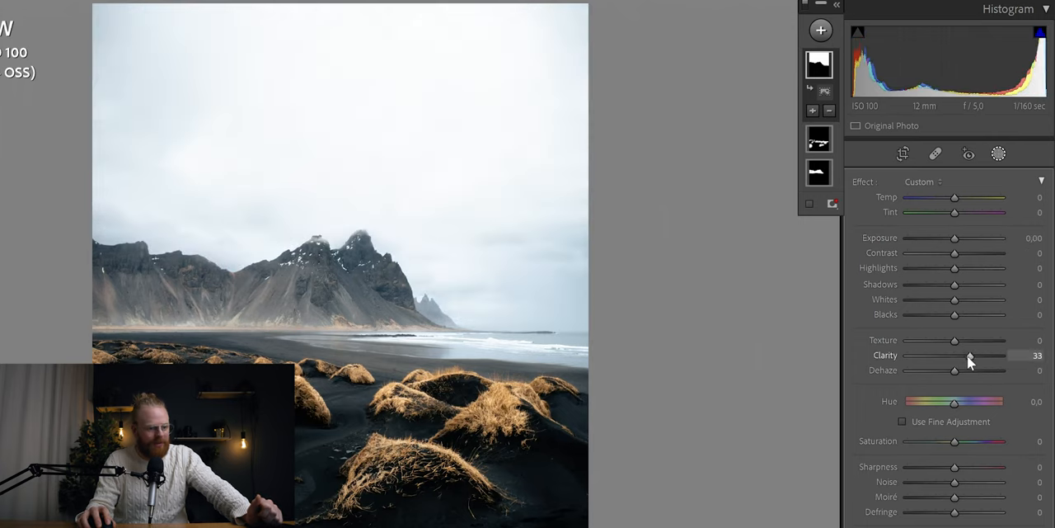
# - Retune the sky mask to Exposure -0.36, Highlights -21, Whites 9, Clarity 15, Dehaze 41
pyautogui.moveTo(954, 369); pyautogui.dragTo(964, 369)
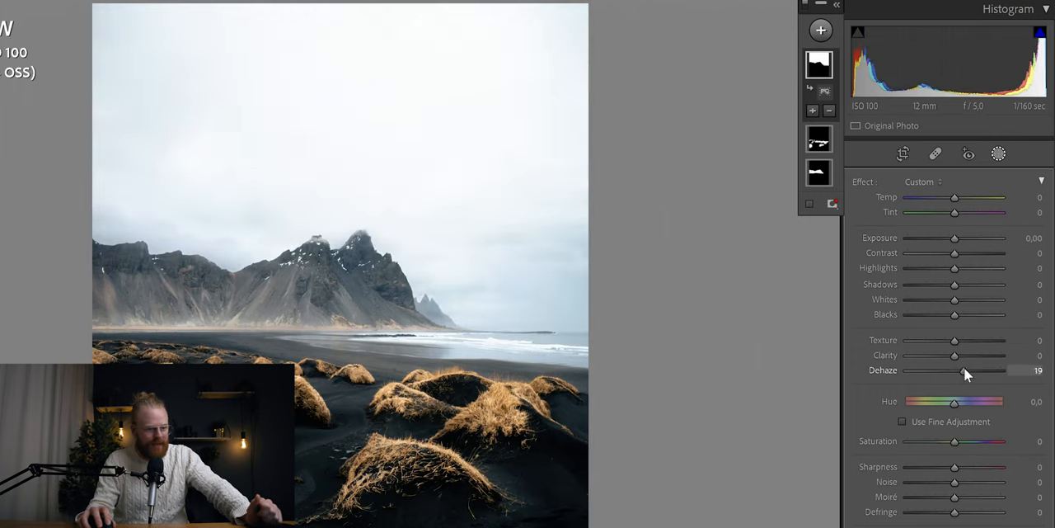
pyautogui.moveTo(956, 371); pyautogui.dragTo(970, 370)
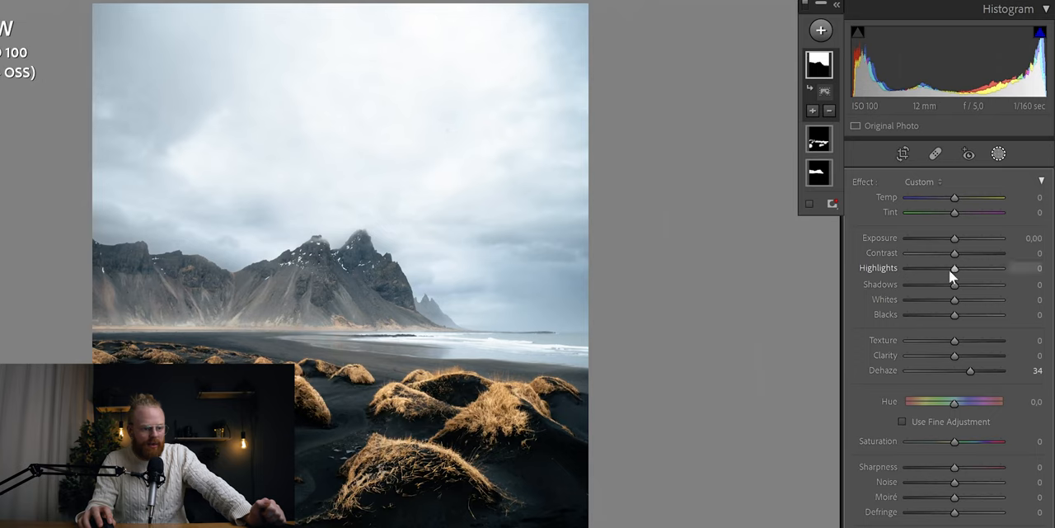
pyautogui.moveTo(955, 267); pyautogui.dragTo(942, 267)
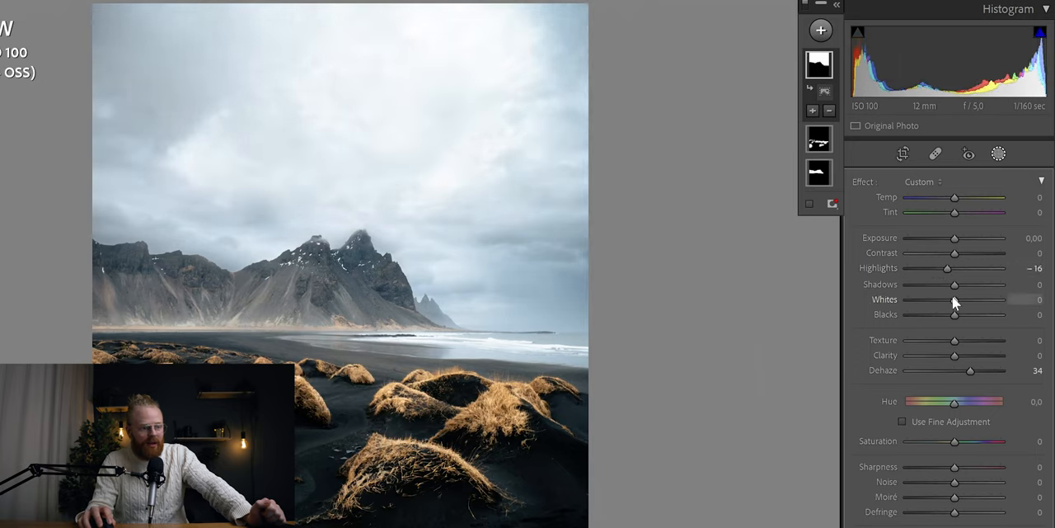
pyautogui.moveTo(955, 299); pyautogui.dragTo(930, 300)
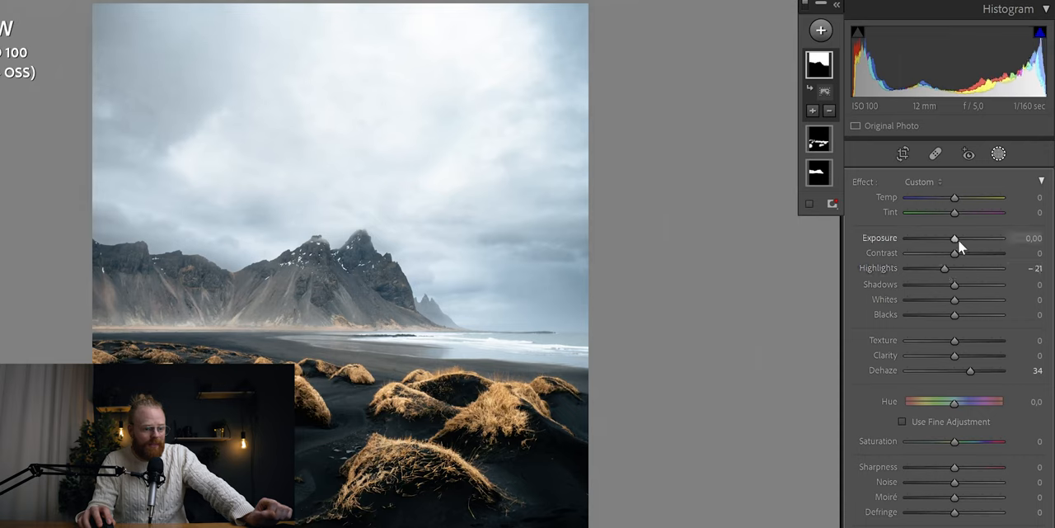
pyautogui.moveTo(956, 238); pyautogui.dragTo(944, 237)
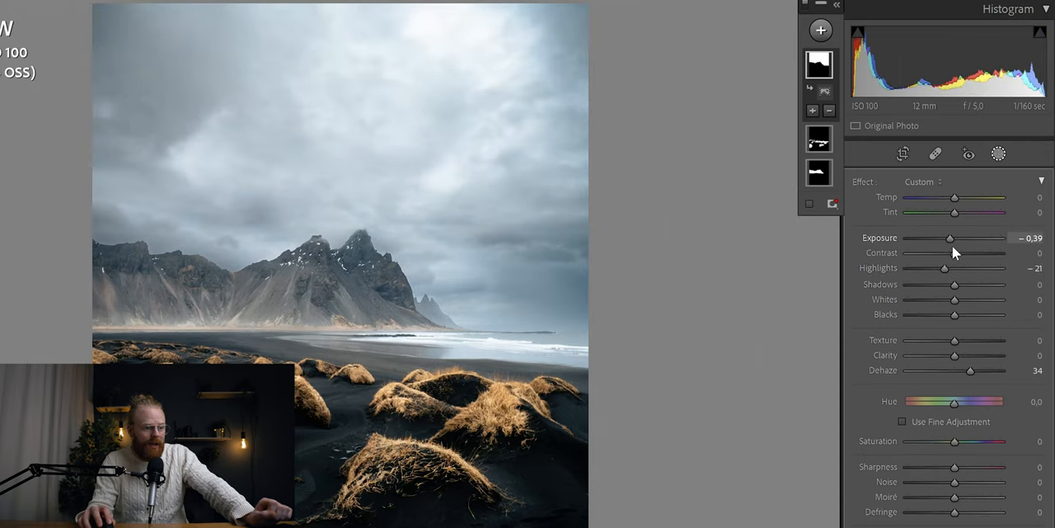
pyautogui.moveTo(953, 357)
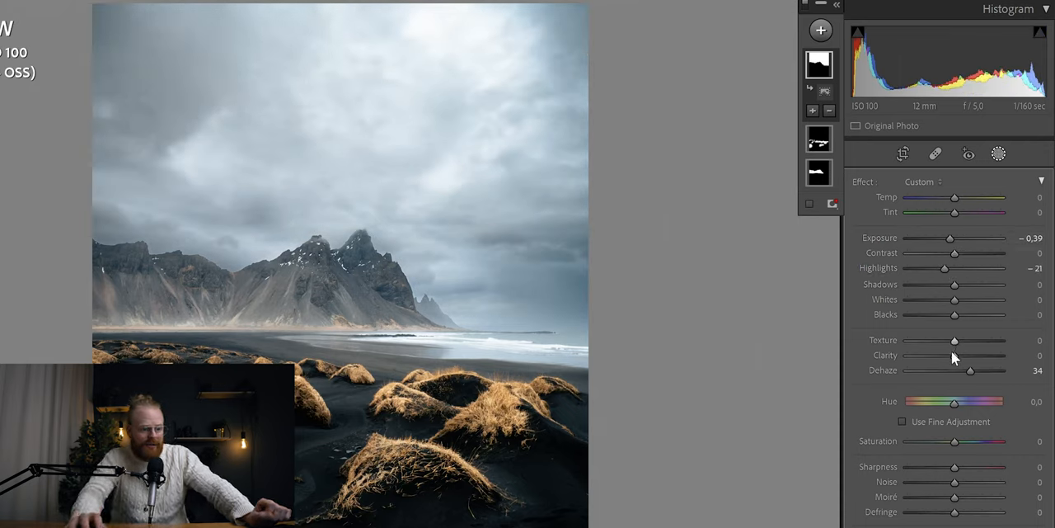
pyautogui.moveTo(970, 370); pyautogui.dragTo(977, 370)
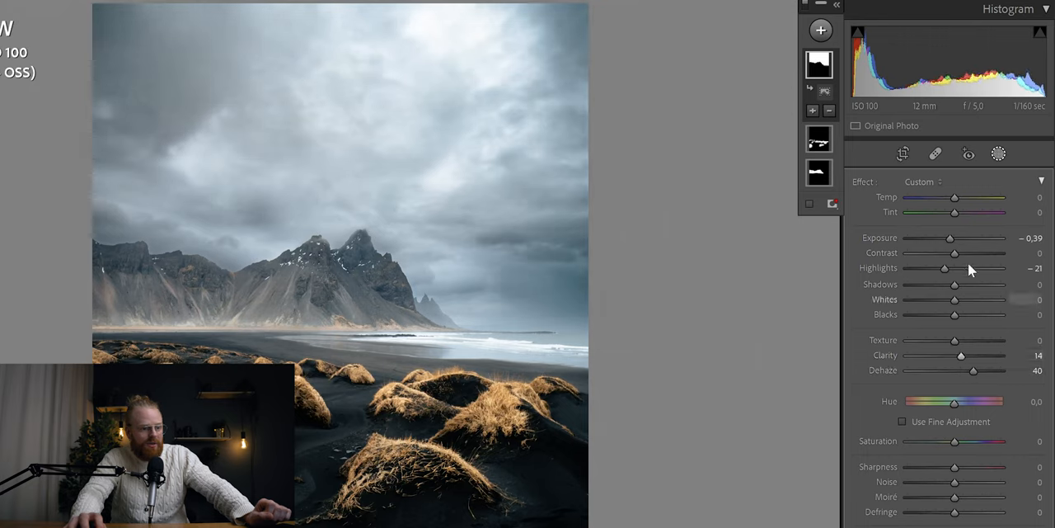
pyautogui.moveTo(952, 238); pyautogui.dragTo(955, 239)
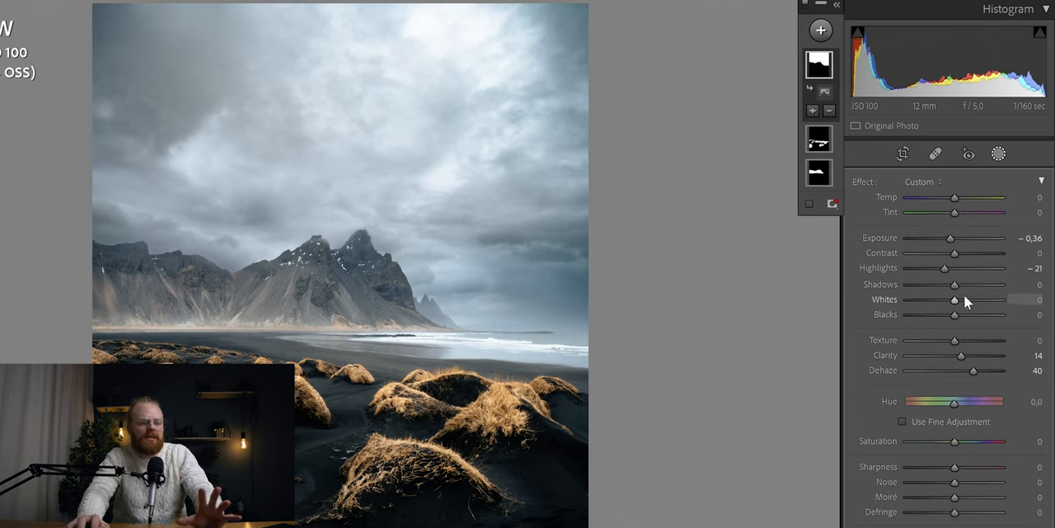
pyautogui.moveTo(955, 299); pyautogui.dragTo(981, 299)
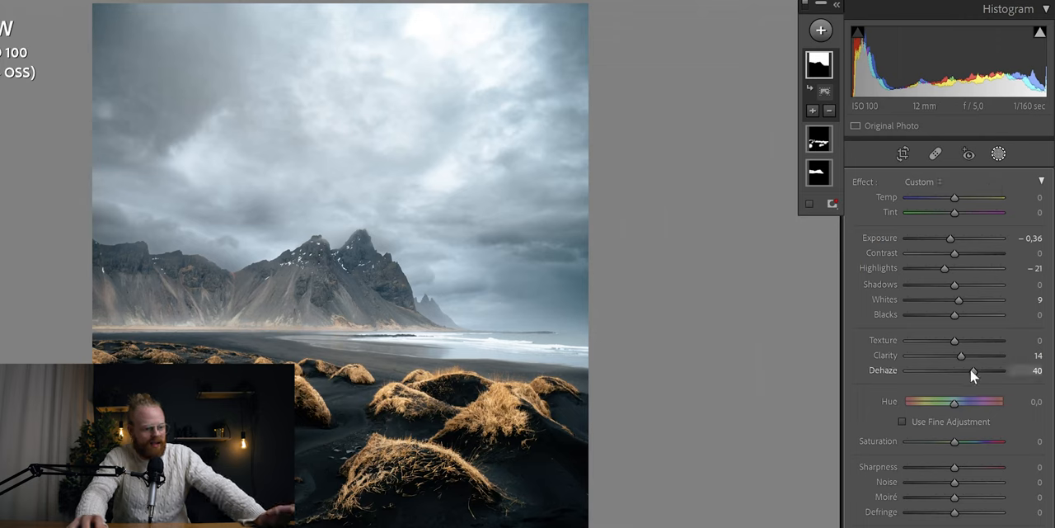
pyautogui.moveTo(961, 355); pyautogui.dragTo(966, 355)
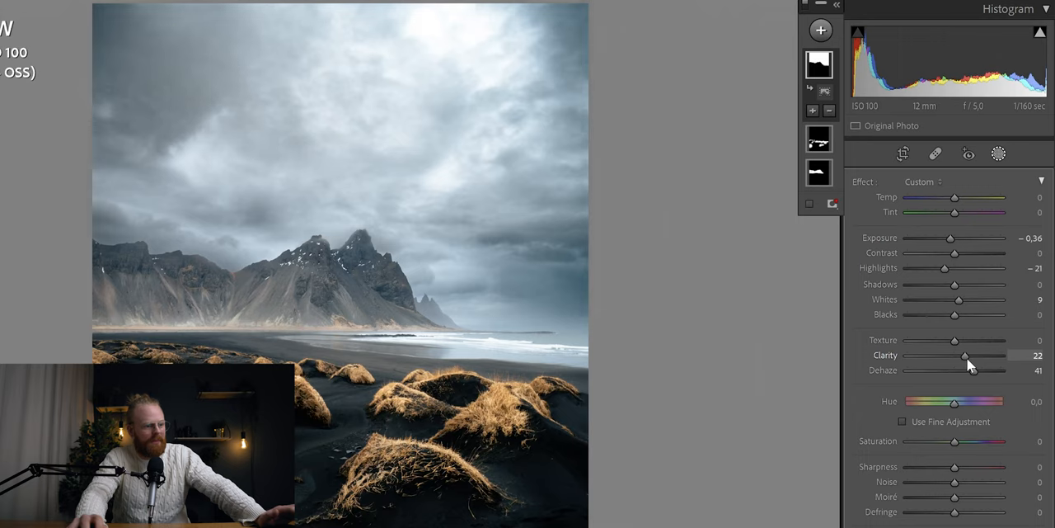
pyautogui.moveTo(966, 356); pyautogui.dragTo(961, 355)
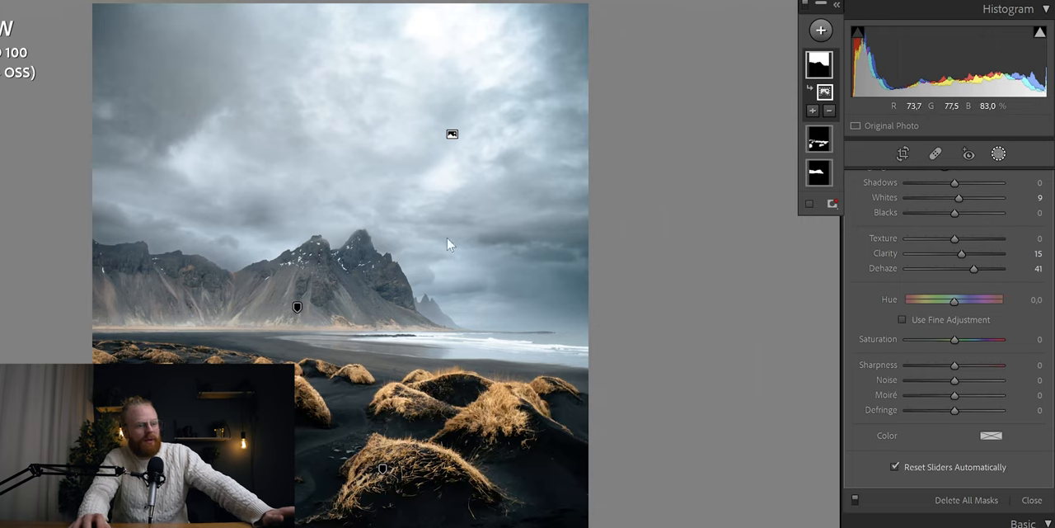
# - Zoom in and erase the mountain peak ridge from the sky mask with an Auto Mask brush
pyautogui.click(813, 110)
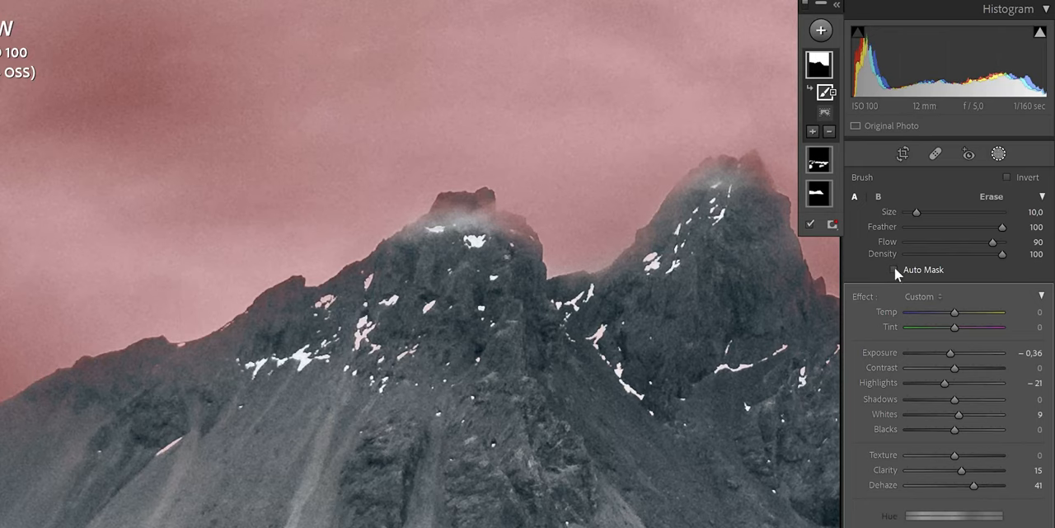
pyautogui.click(895, 269)
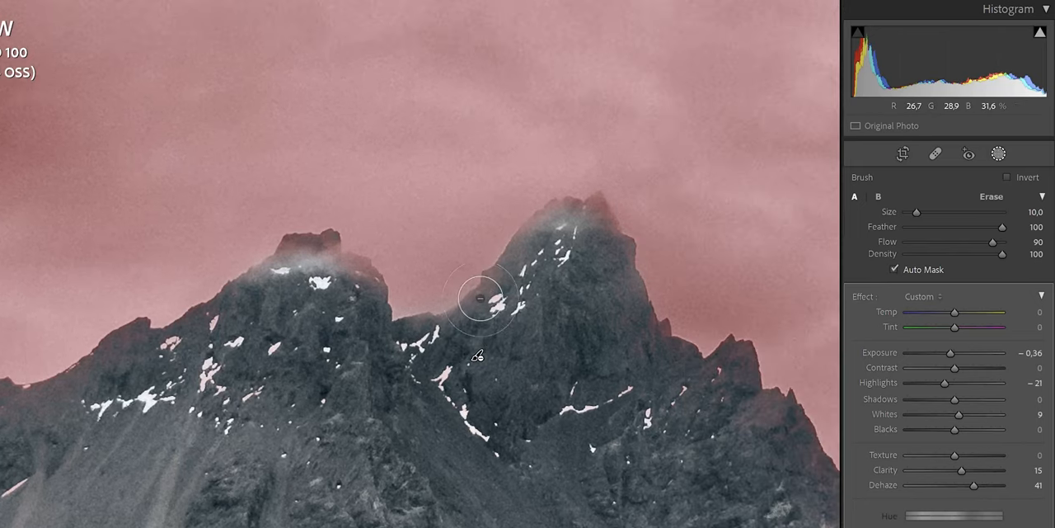
pyautogui.moveTo(482, 297); pyautogui.dragTo(525, 249)
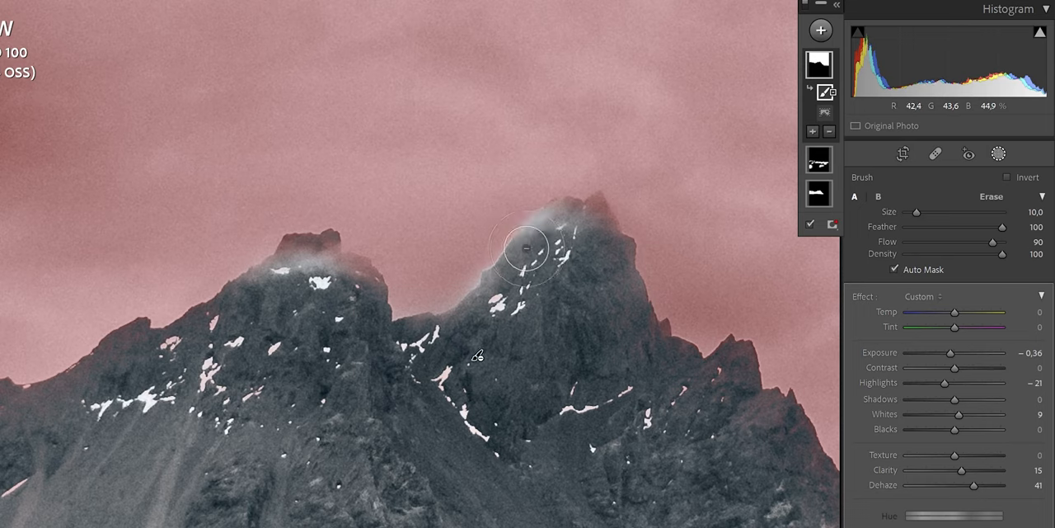
pyautogui.moveTo(526, 249); pyautogui.dragTo(511, 312)
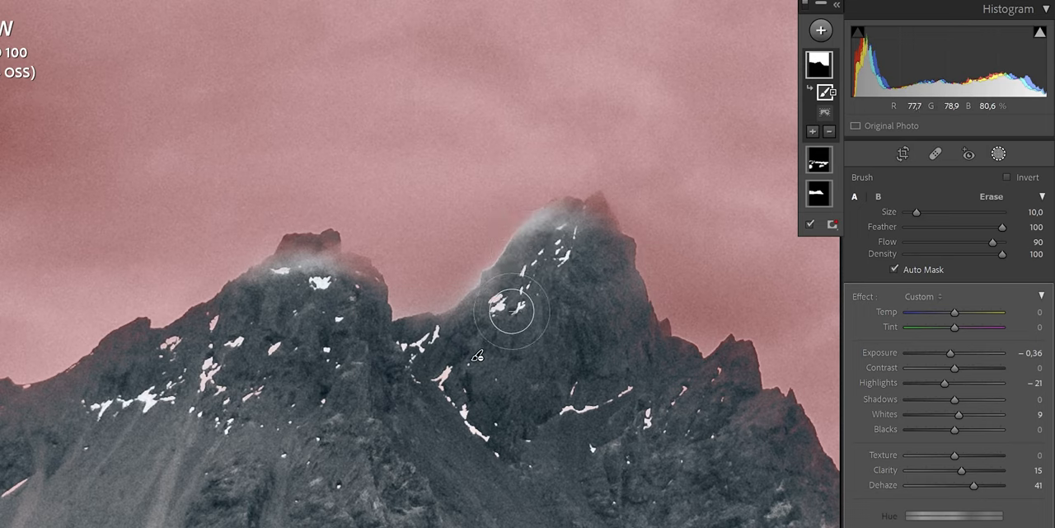
pyautogui.moveTo(511, 311); pyautogui.dragTo(556, 239)
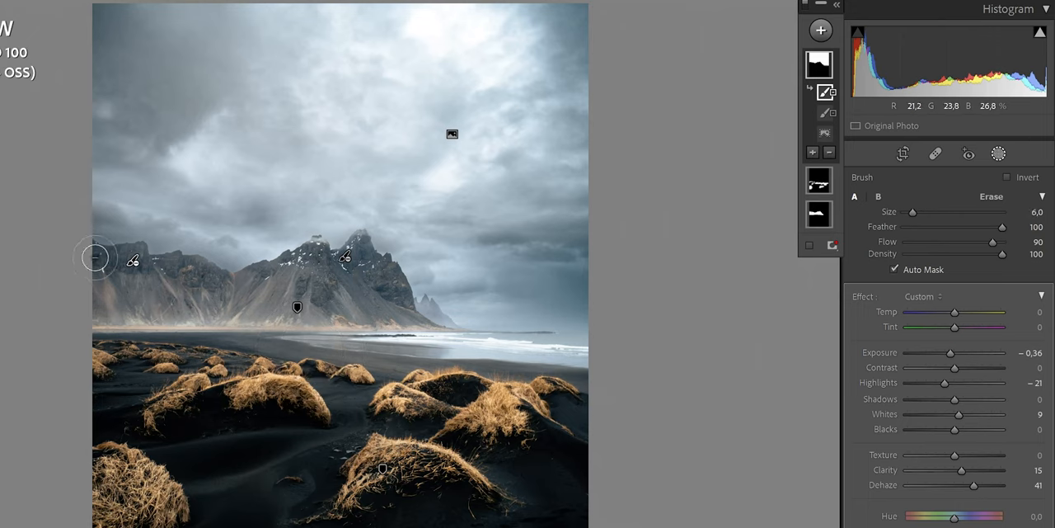
pyautogui.moveTo(343, 280)
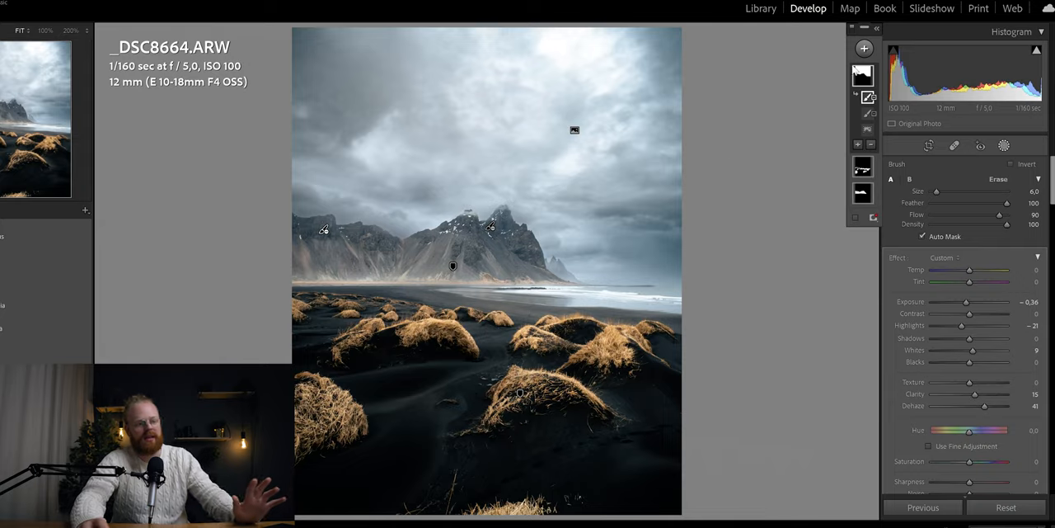
# - Brush a new mask over cloud patches and give it Clarity 5 and Dehaze 4
pyautogui.click(864, 48)
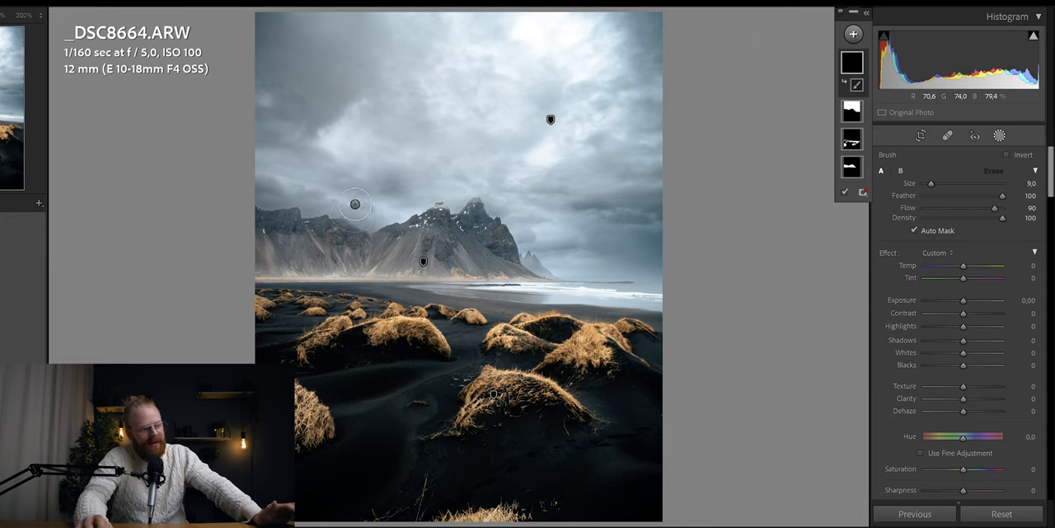
pyautogui.moveTo(355, 205); pyautogui.dragTo(247, 185)
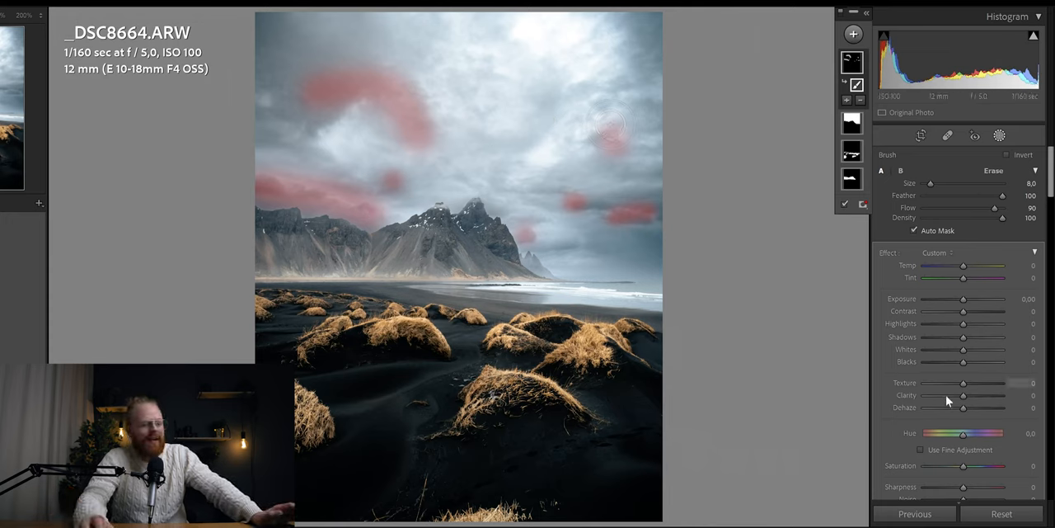
pyautogui.moveTo(963, 407); pyautogui.dragTo(989, 407)
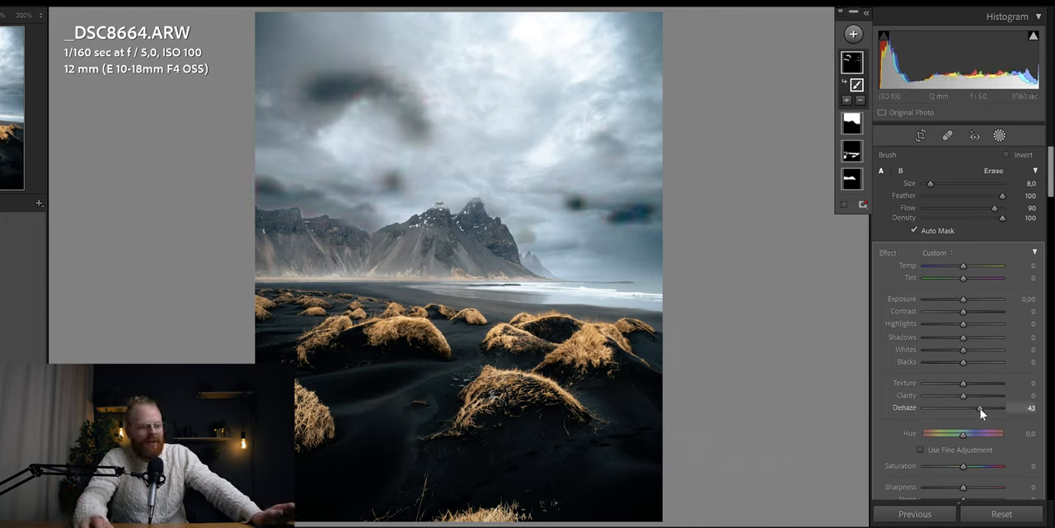
pyautogui.moveTo(989, 407); pyautogui.dragTo(963, 407)
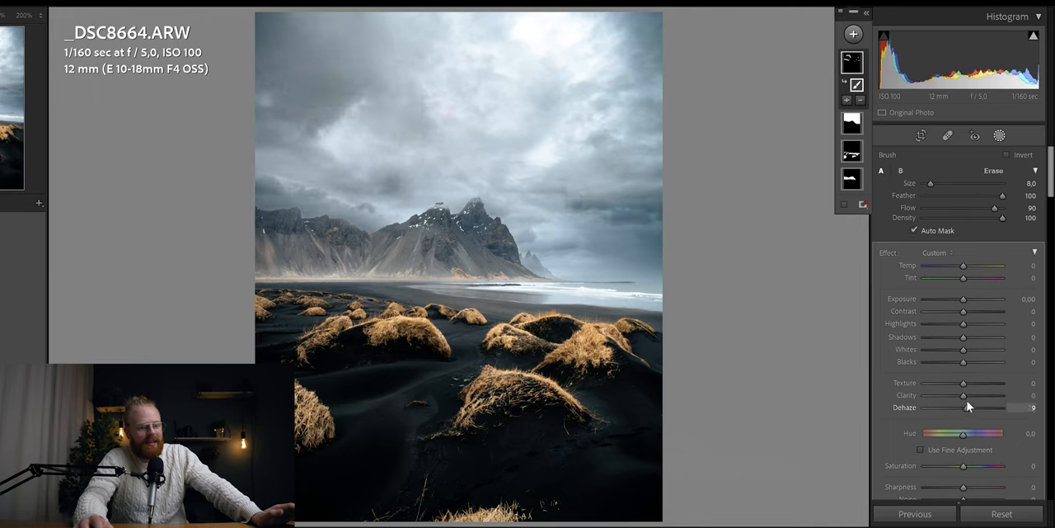
pyautogui.moveTo(962, 395); pyautogui.dragTo(967, 395)
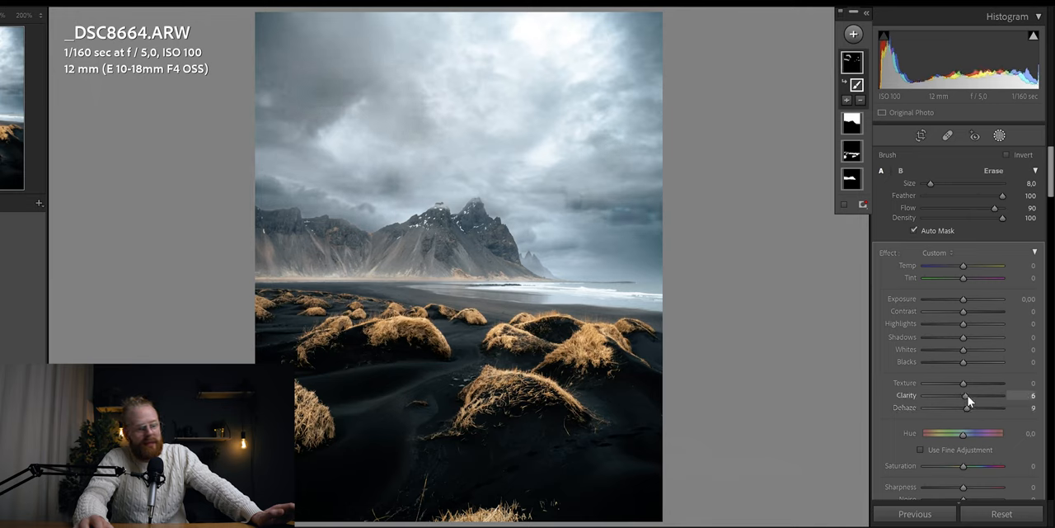
pyautogui.moveTo(969, 395); pyautogui.dragTo(963, 395)
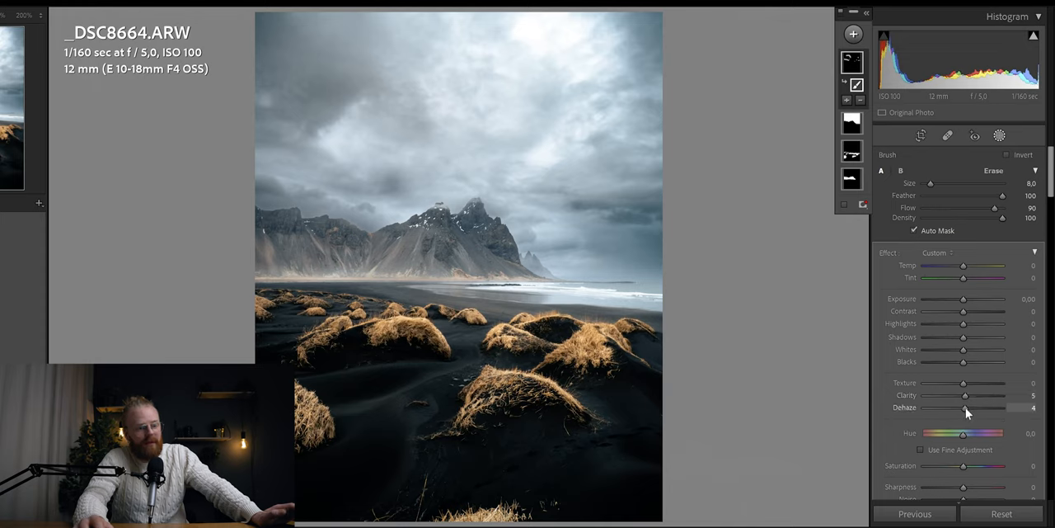
pyautogui.moveTo(962, 311)
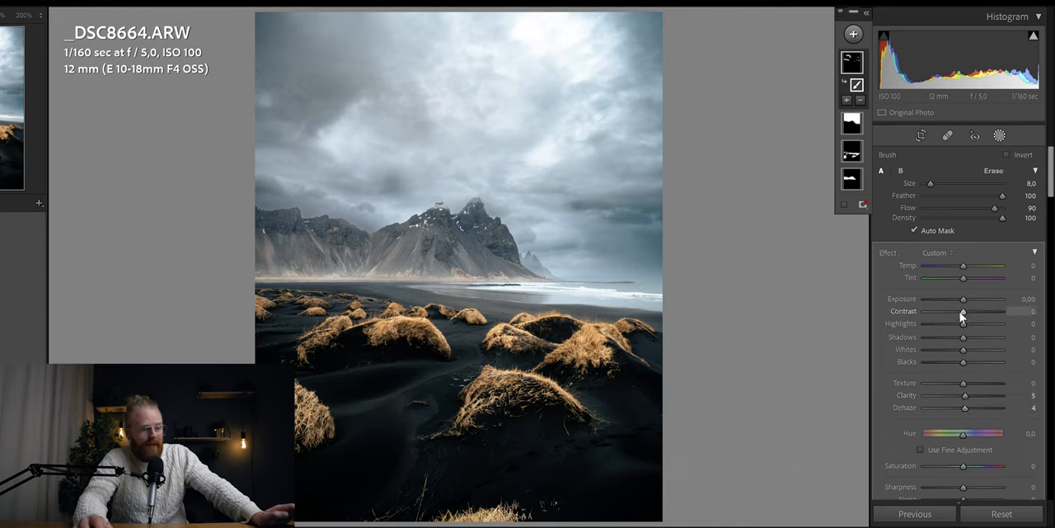
pyautogui.moveTo(963, 298); pyautogui.dragTo(960, 299)
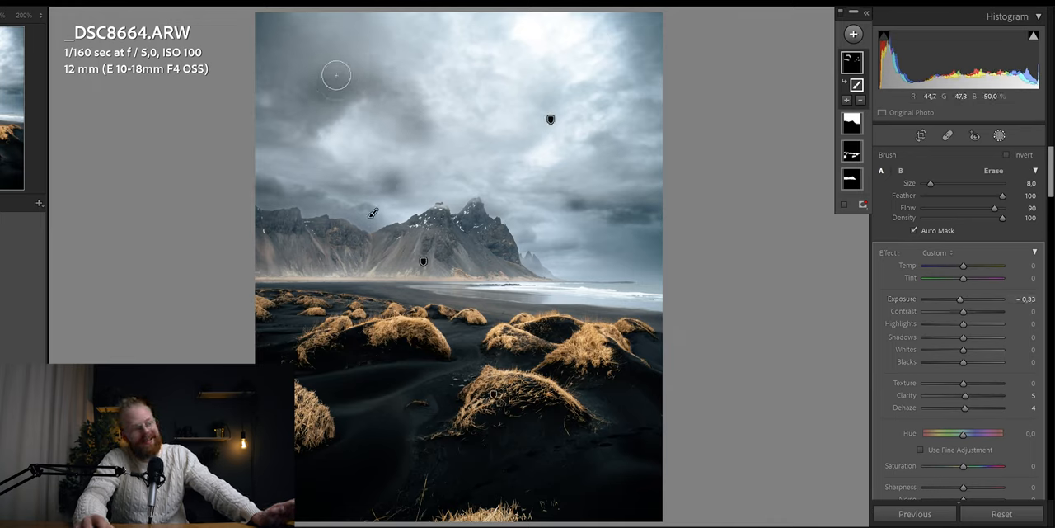
pyautogui.press('ctrl+z')
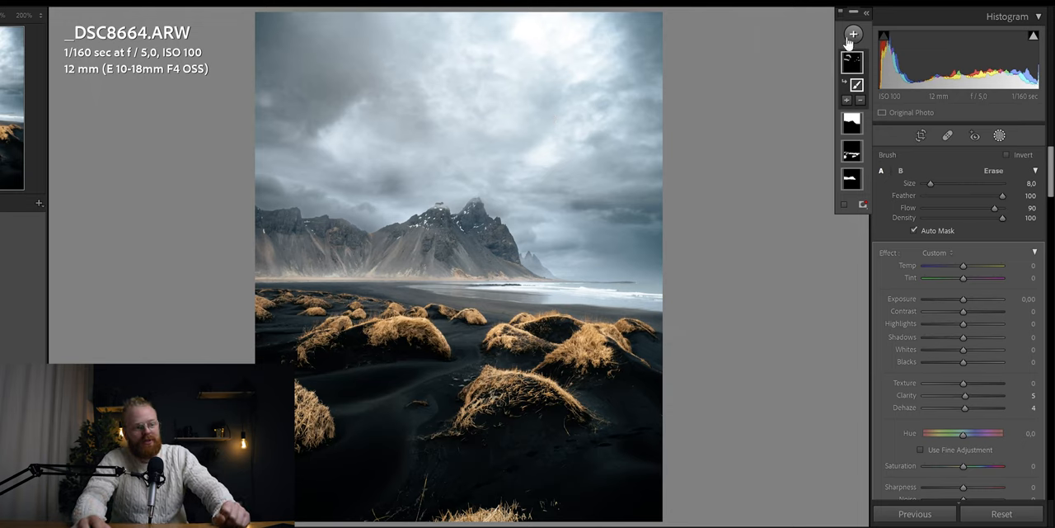
# - Brush a new mask over the bright top of the sky with Highlights -26 and Whites -7
pyautogui.click(853, 35)
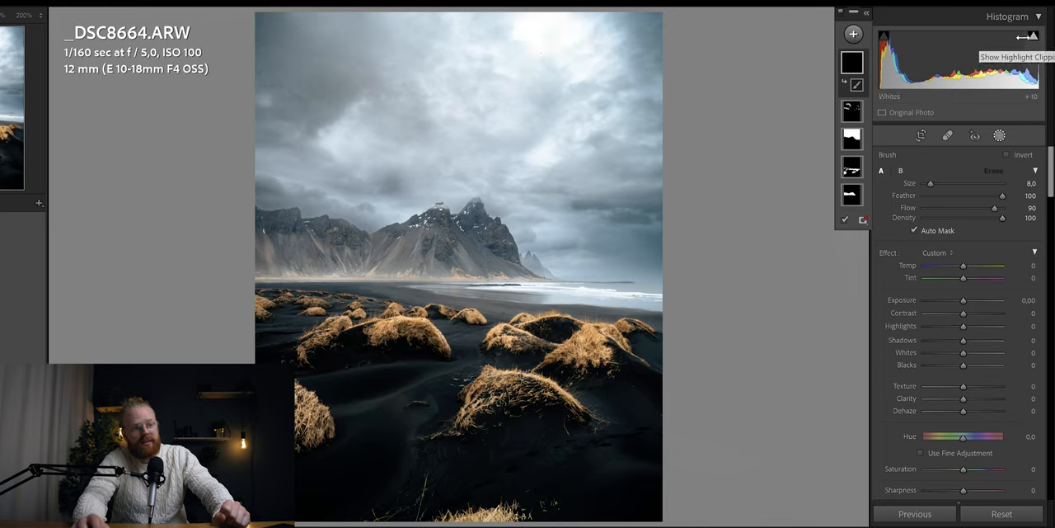
pyautogui.click(1036, 38)
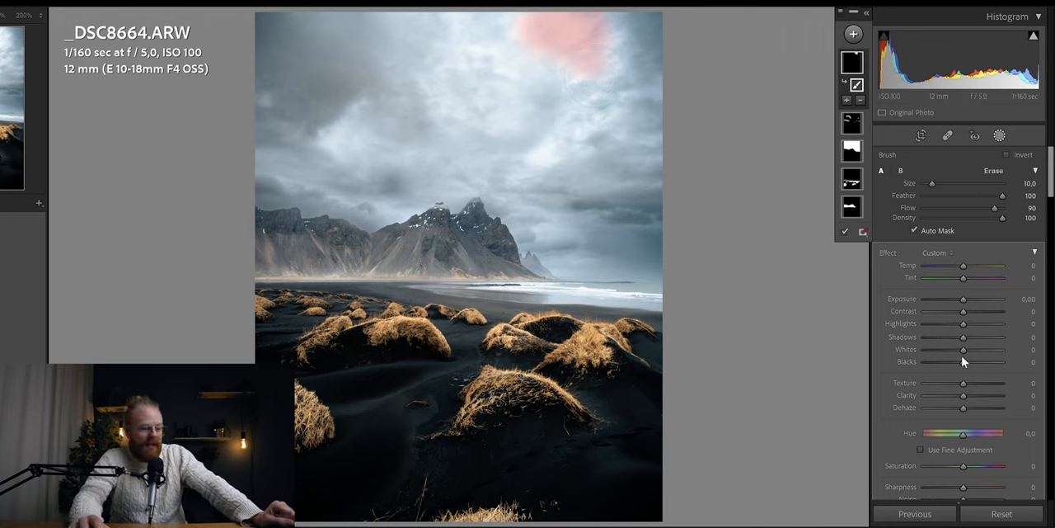
pyautogui.moveTo(963, 349); pyautogui.dragTo(959, 348)
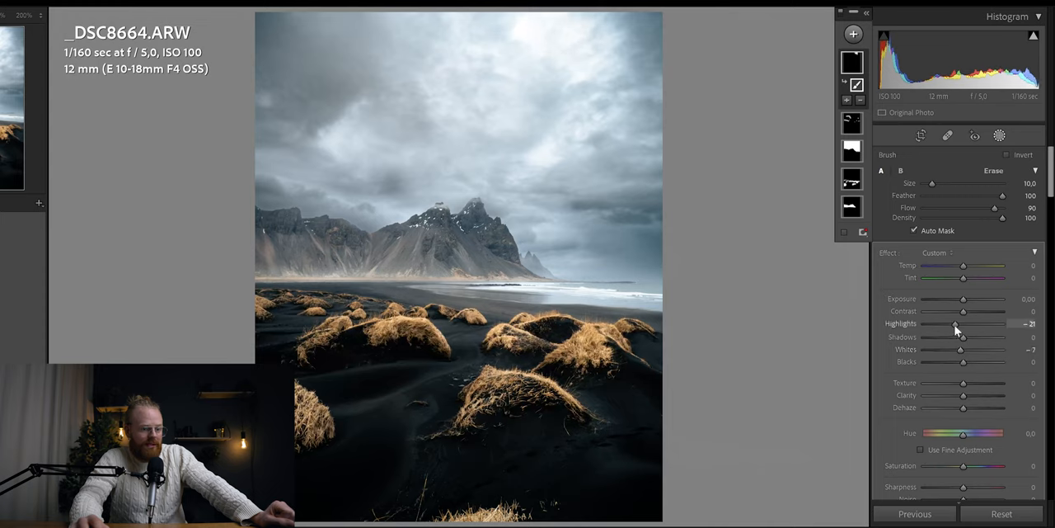
pyautogui.moveTo(957, 323); pyautogui.dragTo(953, 323)
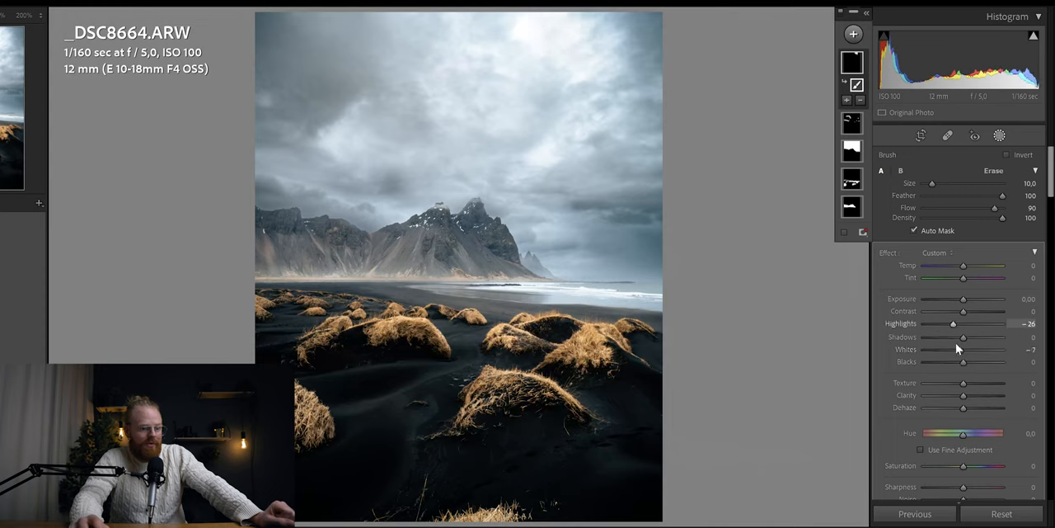
pyautogui.moveTo(959, 349); pyautogui.dragTo(955, 348)
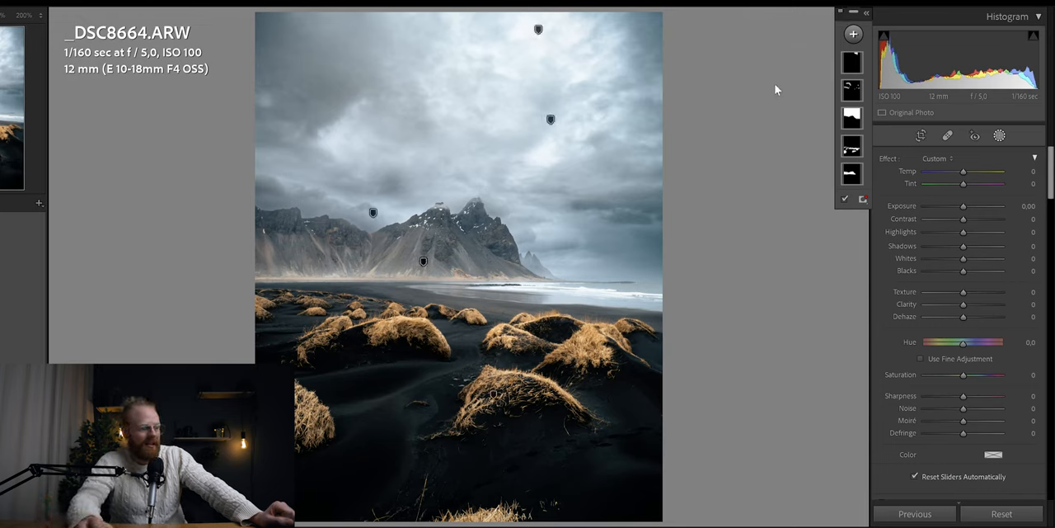
# - Select the original Select Sky mask and raise its Whites to 10
pyautogui.click(851, 118)
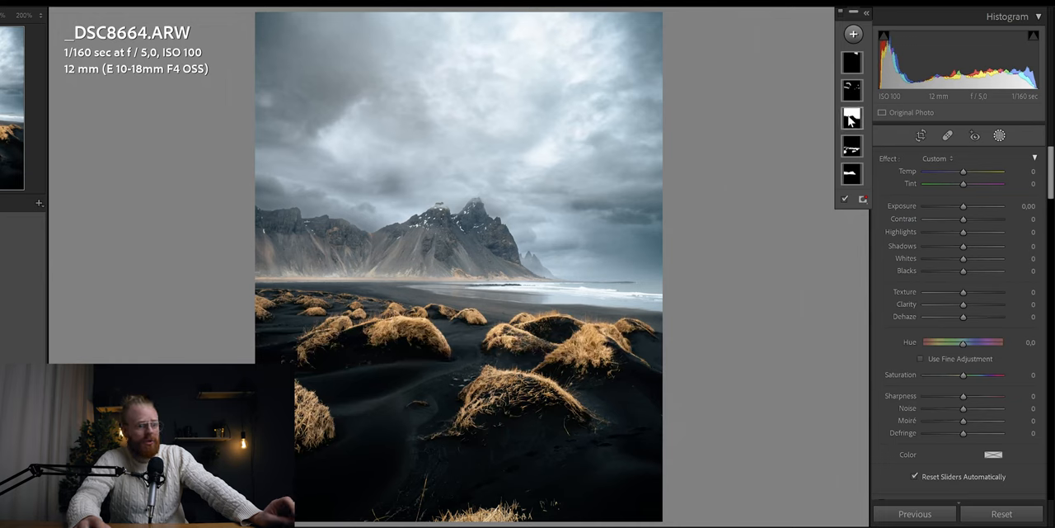
pyautogui.click(852, 118)
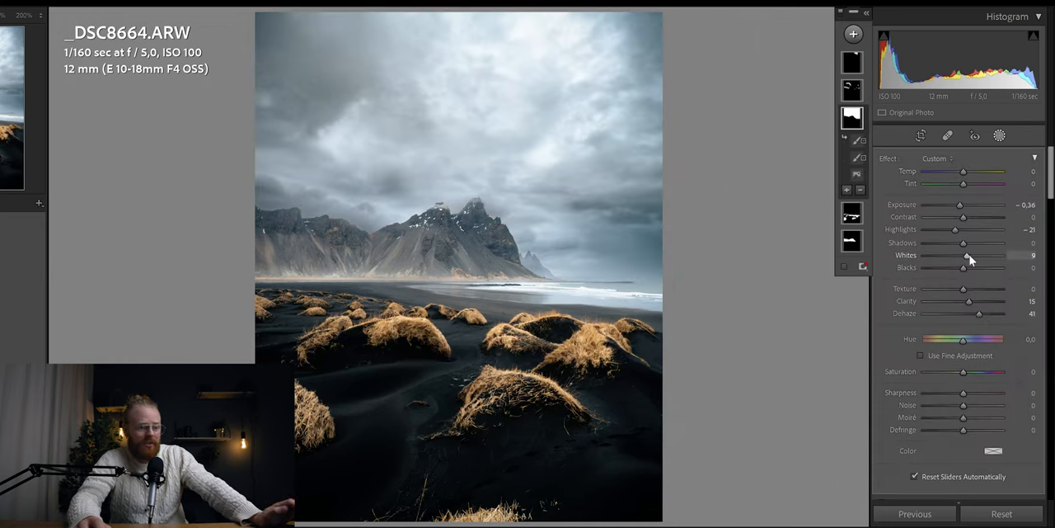
pyautogui.moveTo(964, 255); pyautogui.dragTo(966, 254)
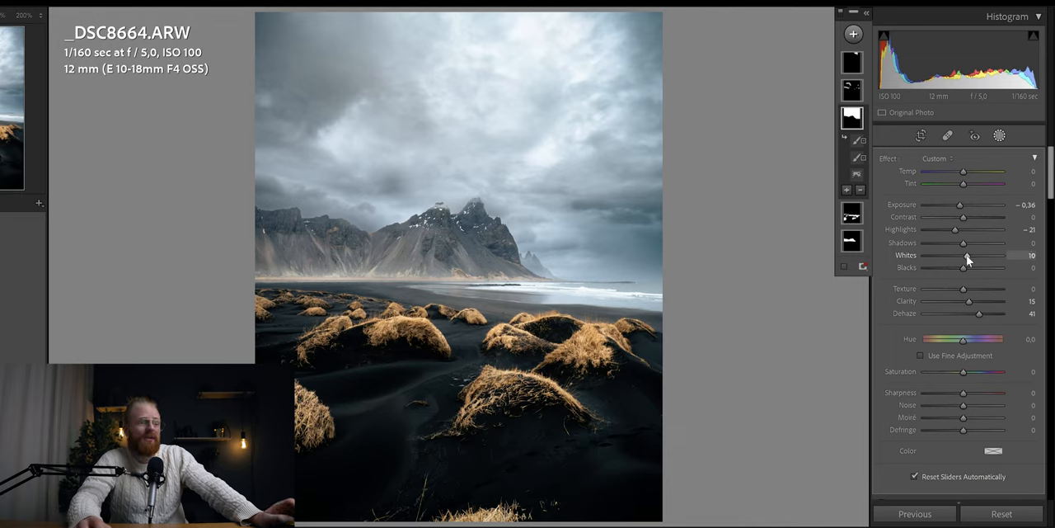
pyautogui.moveTo(959, 267)
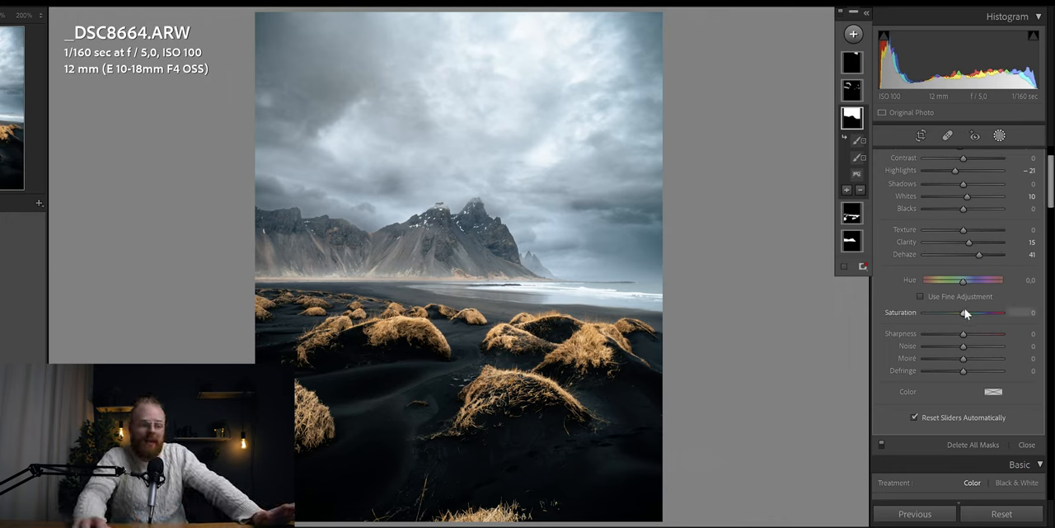
# - Test desaturating the sky mask, then return Saturation to 0
pyautogui.moveTo(989, 312); pyautogui.dragTo(946, 312)
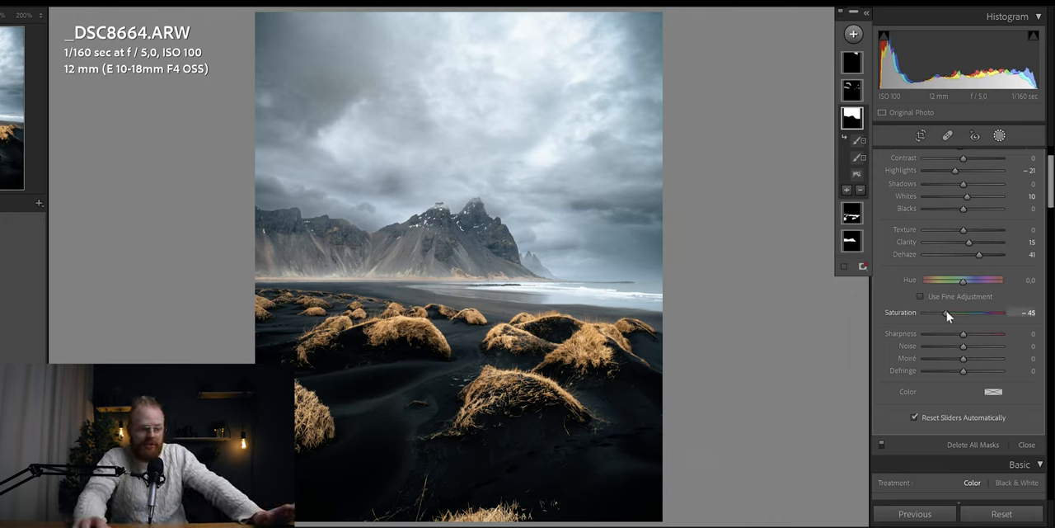
pyautogui.moveTo(947, 313); pyautogui.dragTo(935, 313)
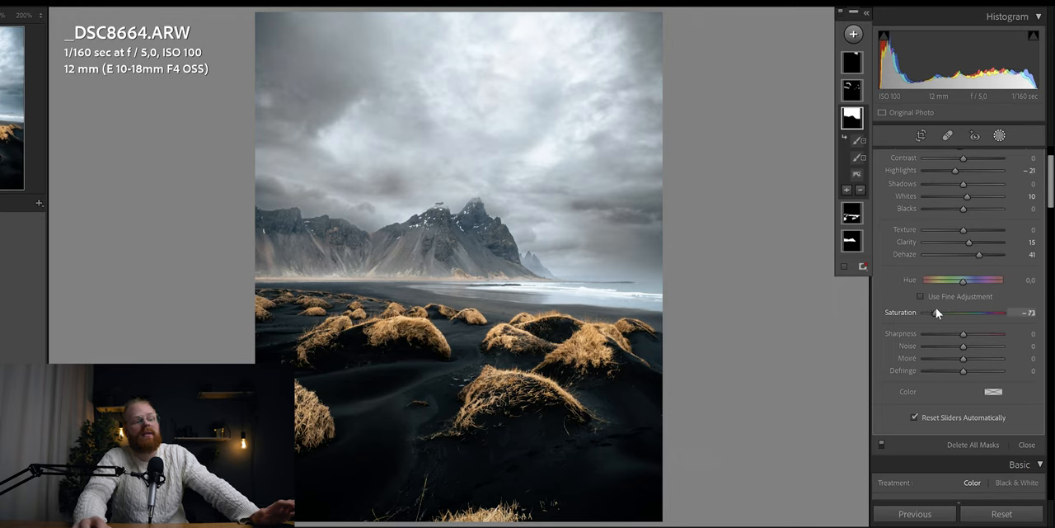
pyautogui.moveTo(935, 313); pyautogui.dragTo(947, 313)
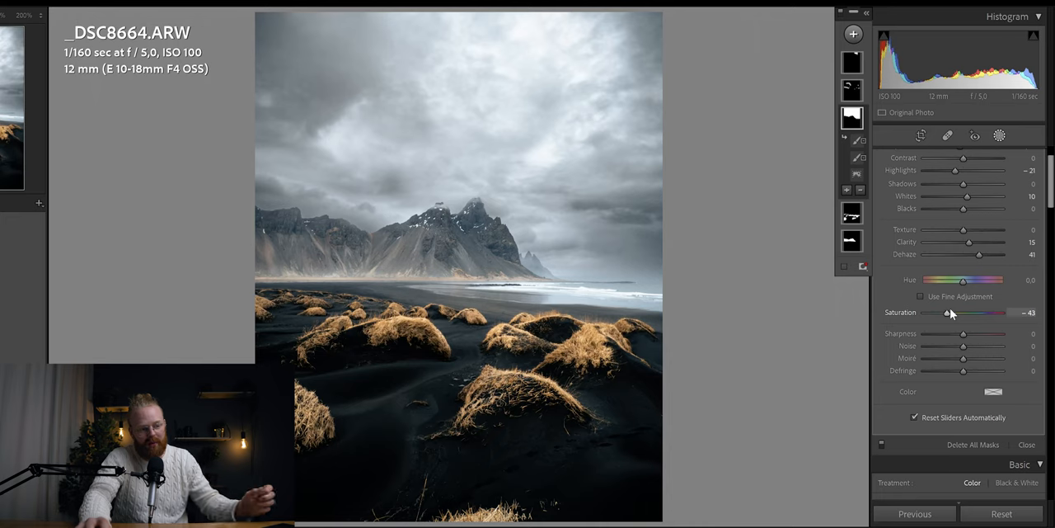
pyautogui.moveTo(946, 312); pyautogui.dragTo(924, 313)
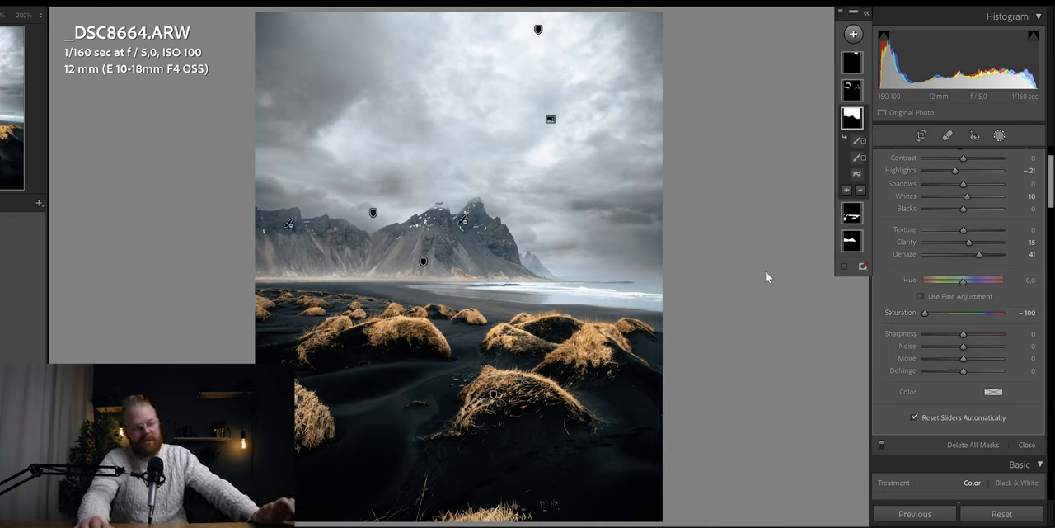
pyautogui.moveTo(925, 312); pyautogui.dragTo(962, 312)
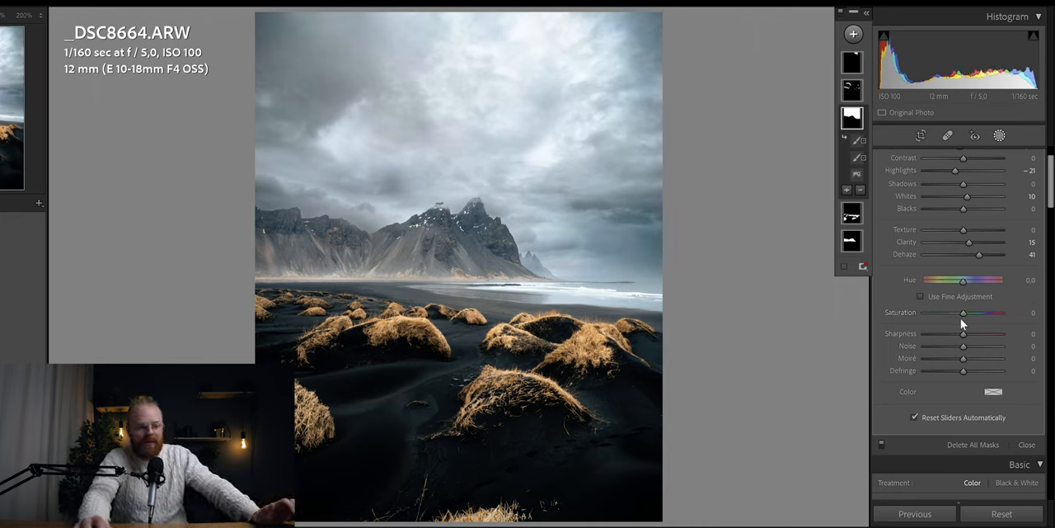
pyautogui.moveTo(963, 312); pyautogui.dragTo(958, 311)
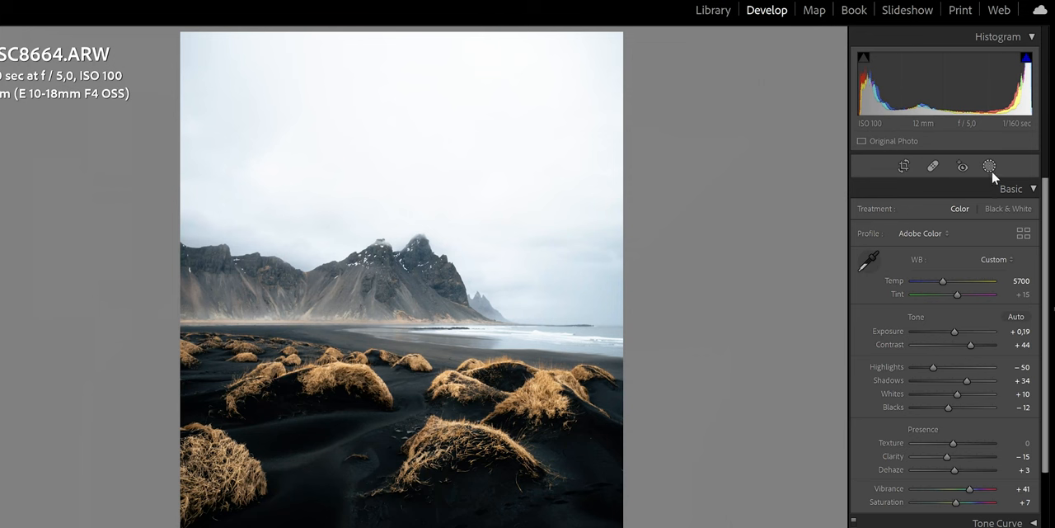
# - Create a Select Sky mask, add dehaze and pull down its highlights
pyautogui.click(989, 166)
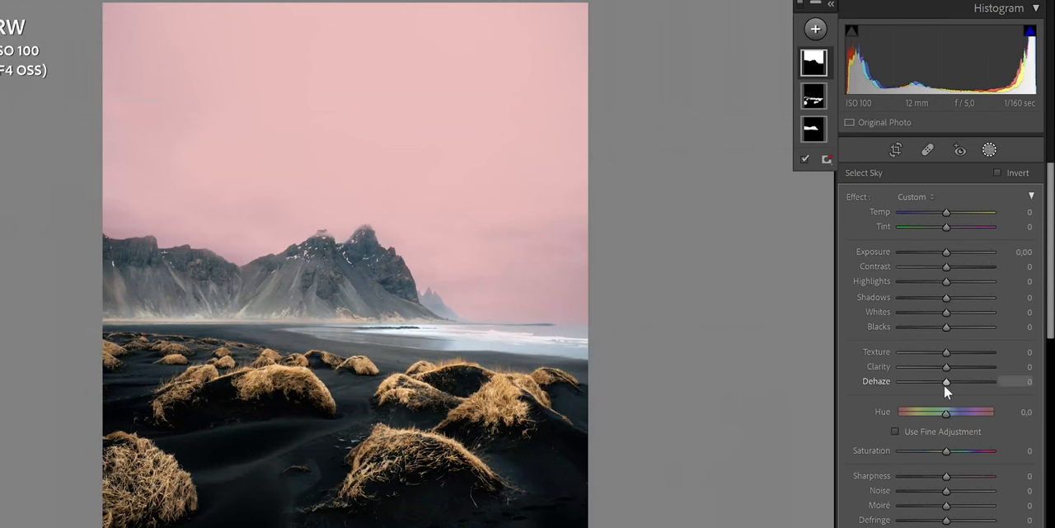
pyautogui.moveTo(947, 381); pyautogui.dragTo(980, 381)
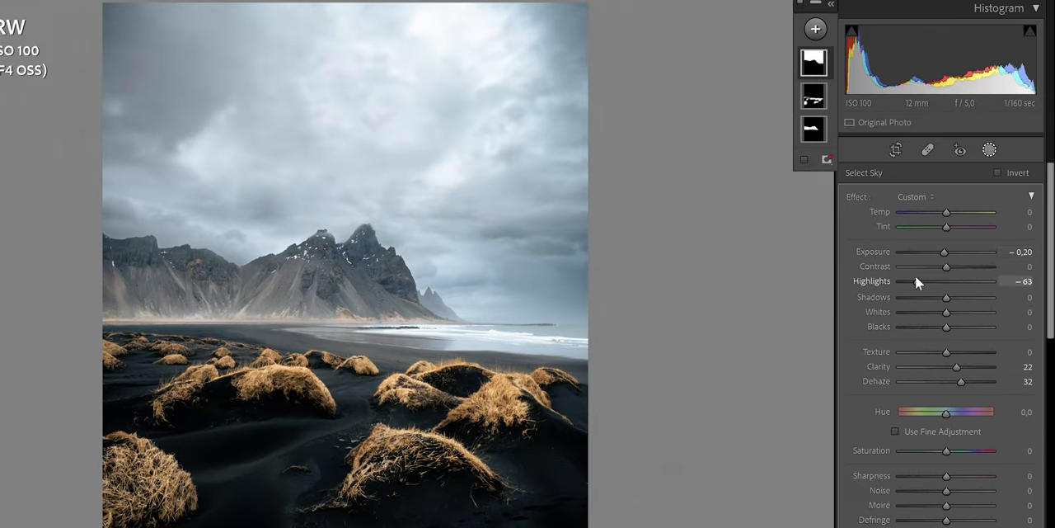
pyautogui.moveTo(946, 252); pyautogui.dragTo(942, 252)
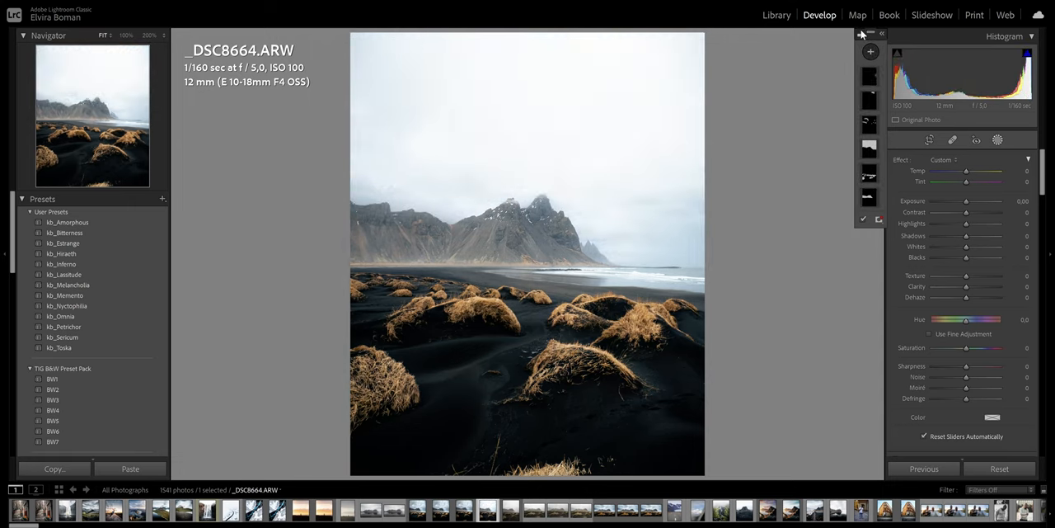
pyautogui.moveTo(855, 38)
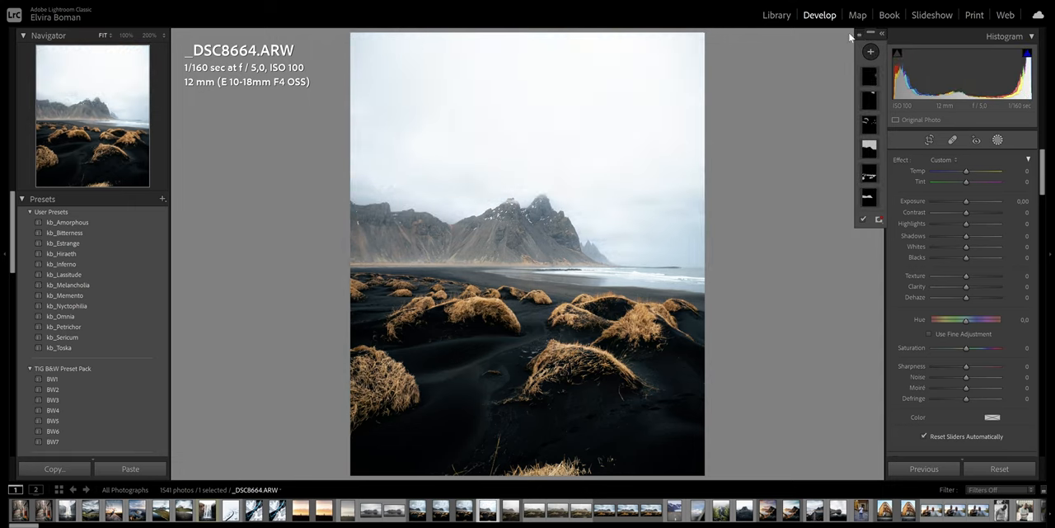